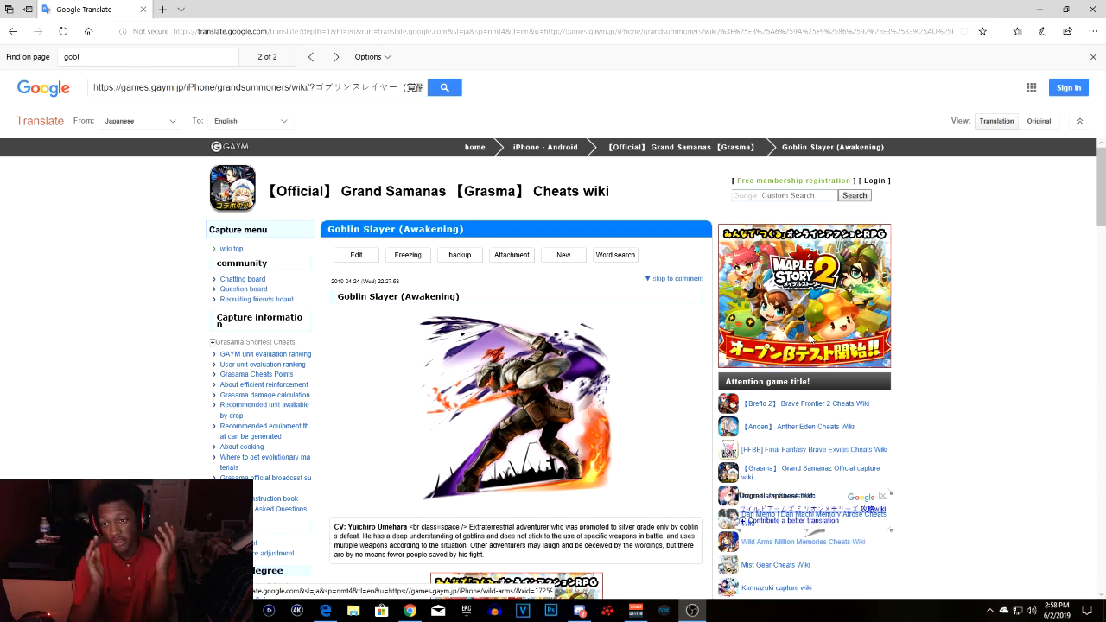
pyautogui.scroll(-3)
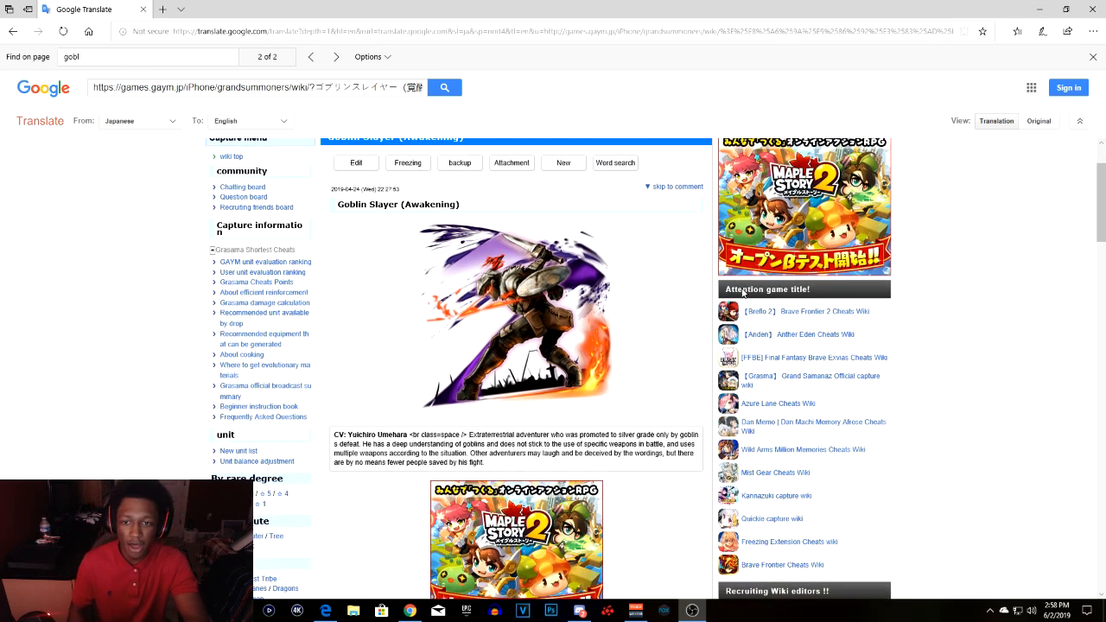
pyautogui.scroll(3)
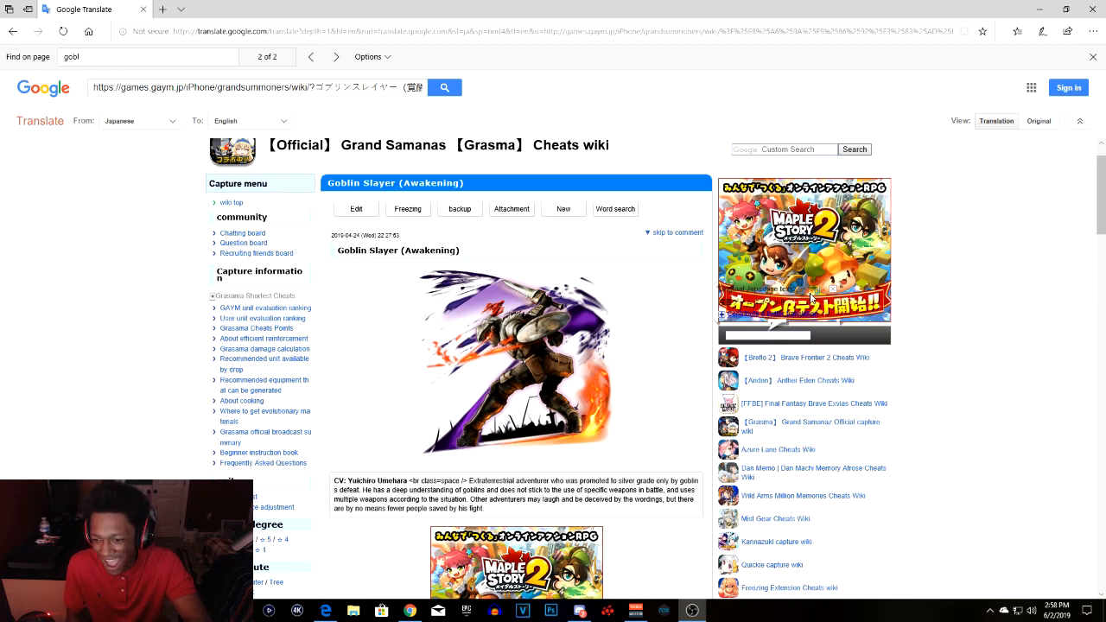
pyautogui.scroll(-3)
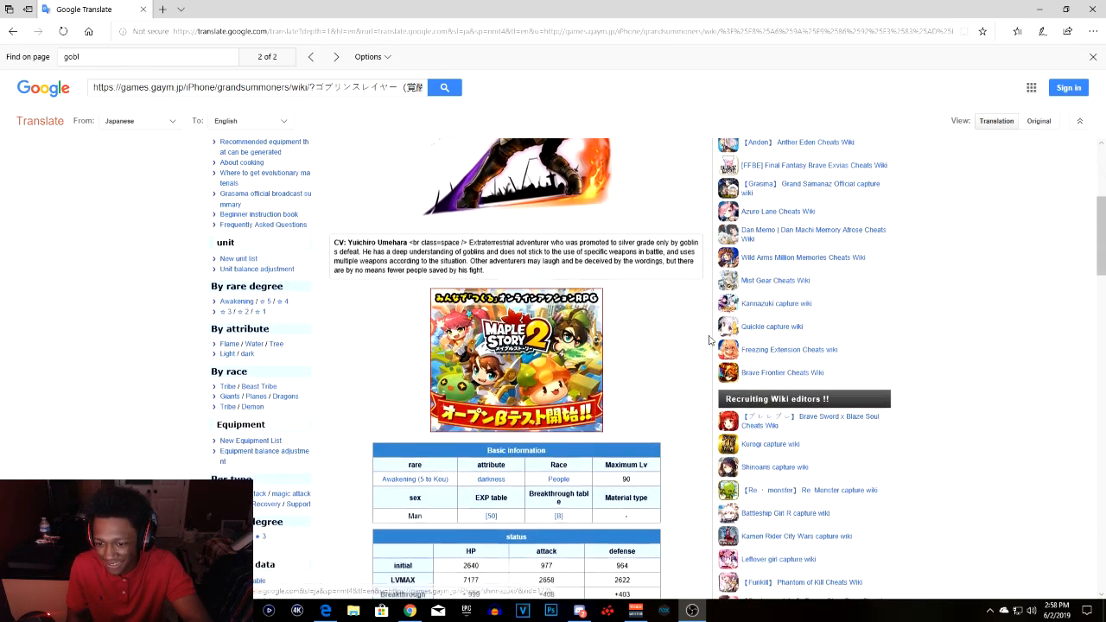
pyautogui.scroll(-3)
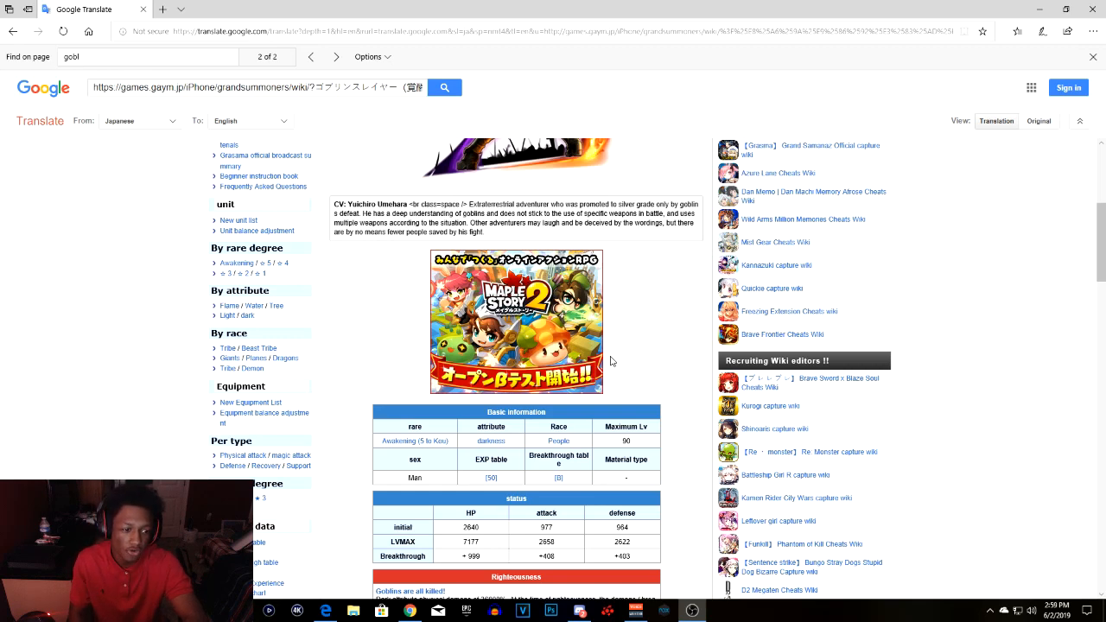
pyautogui.scroll(-3)
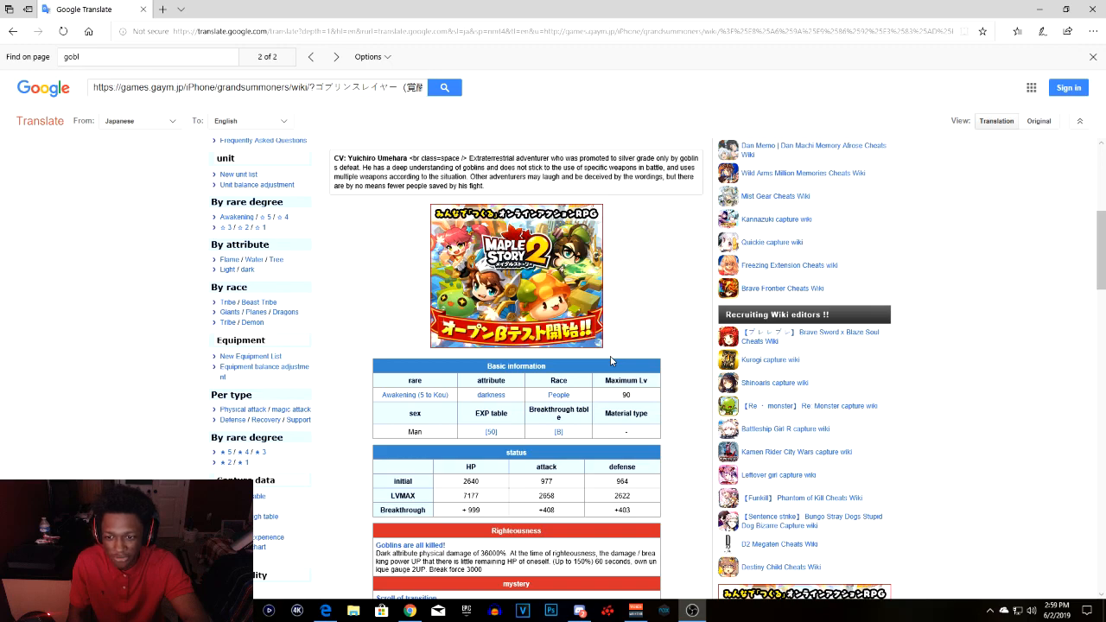
pyautogui.scroll(-3)
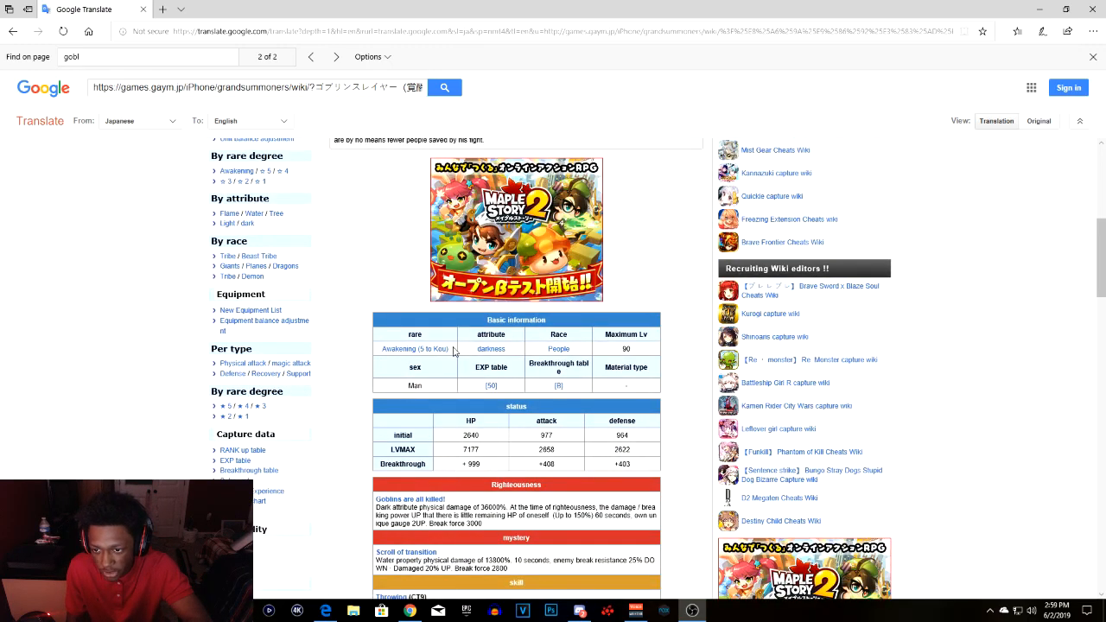
pyautogui.moveTo(610, 366)
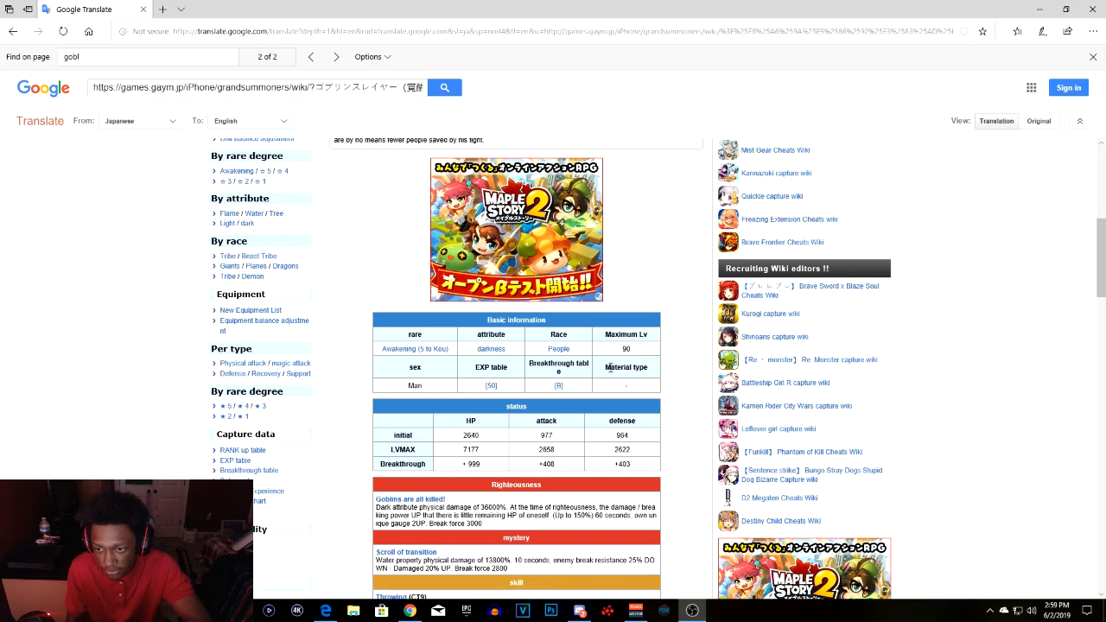
pyautogui.scroll(-3)
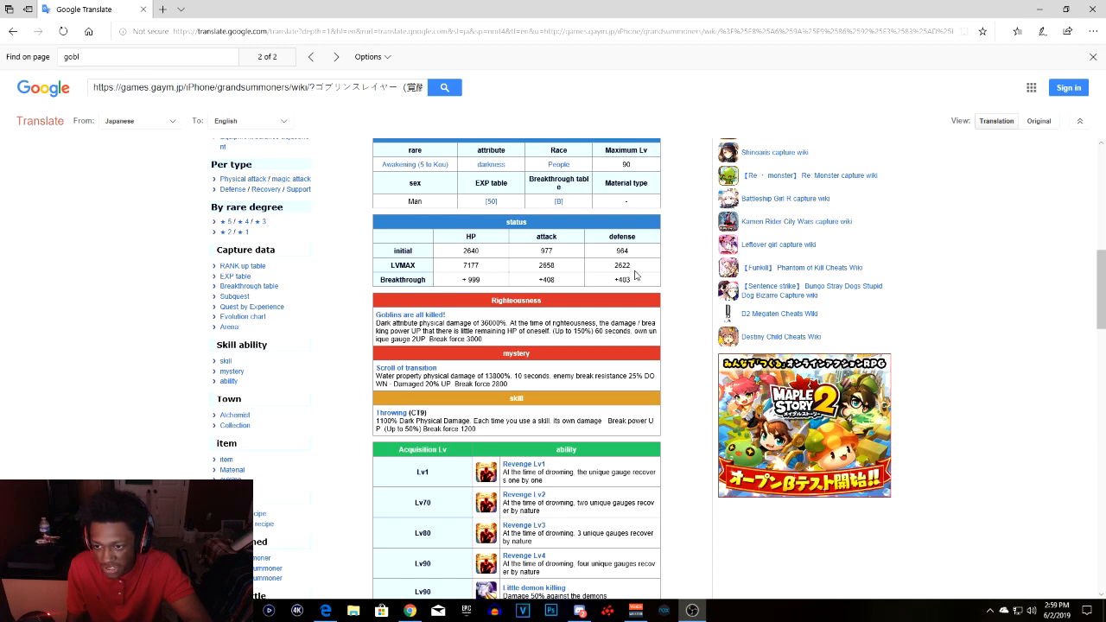
pyautogui.moveTo(415, 394)
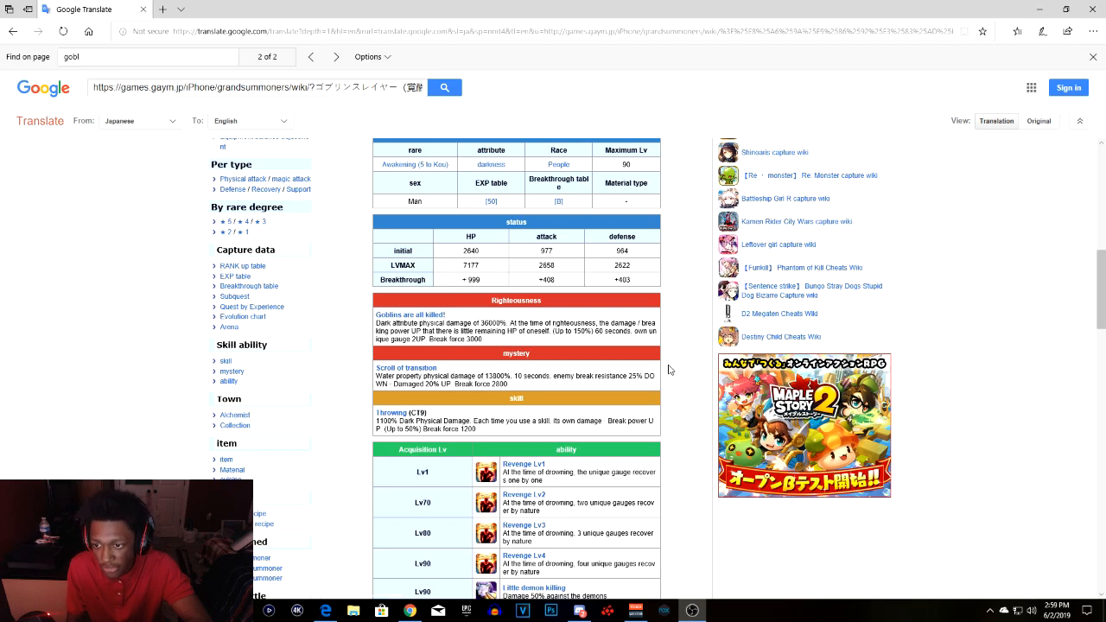
pyautogui.moveTo(661, 371)
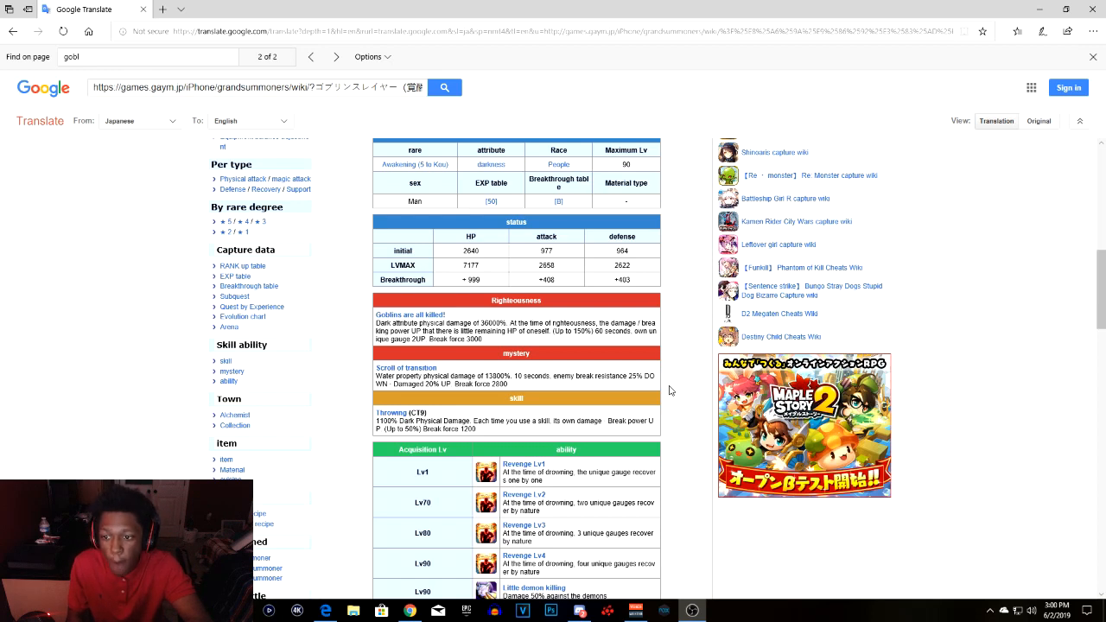
pyautogui.moveTo(518, 352)
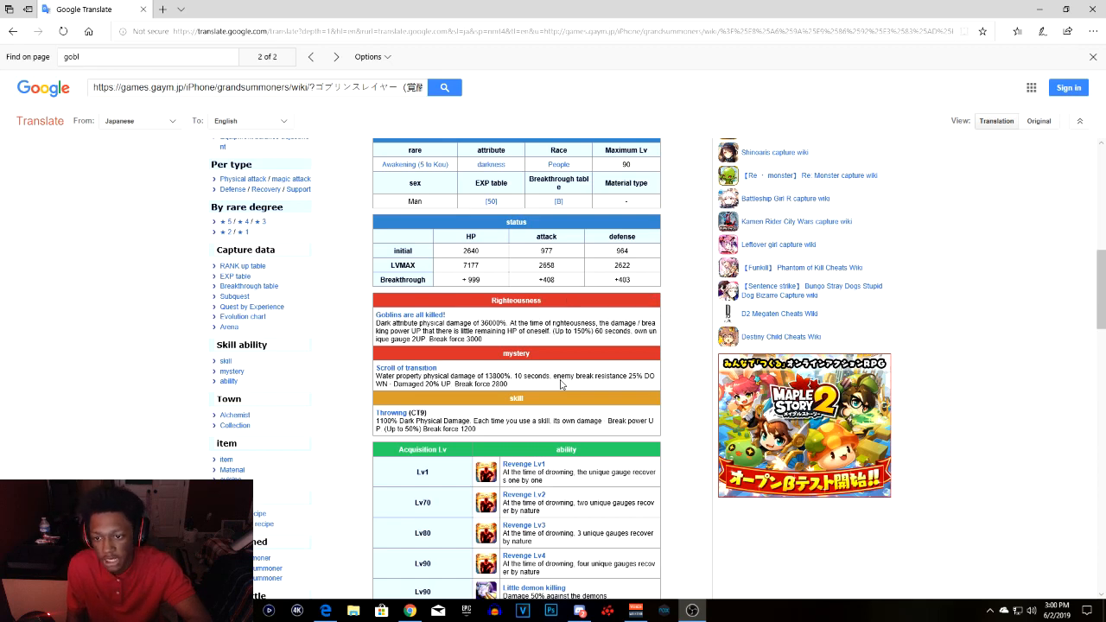
pyautogui.scroll(-3)
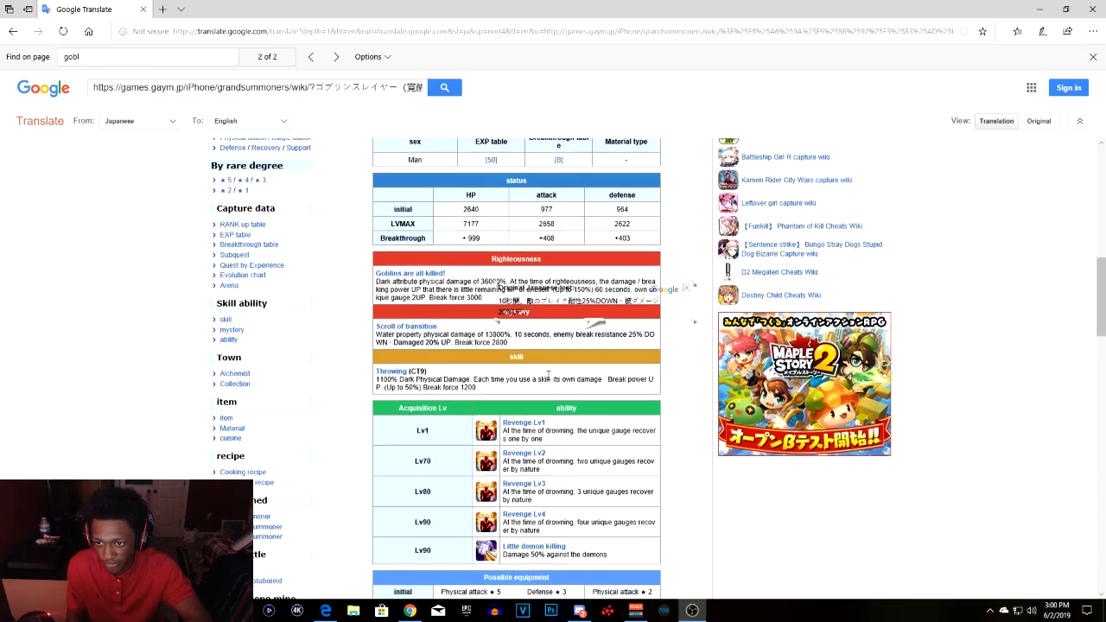
pyautogui.scroll(3)
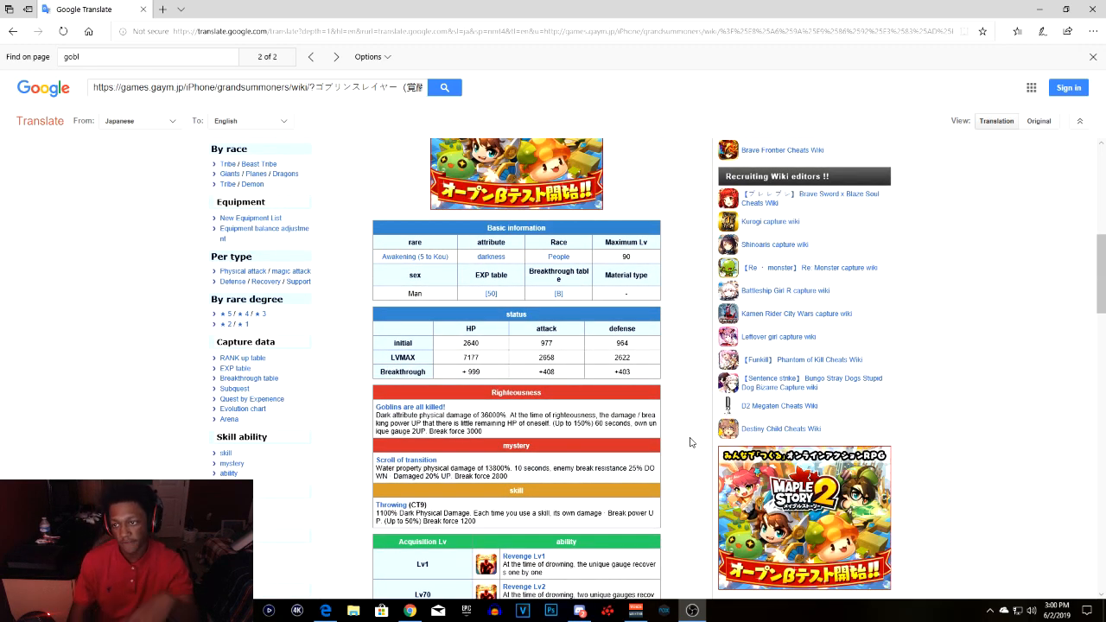
pyautogui.scroll(-3)
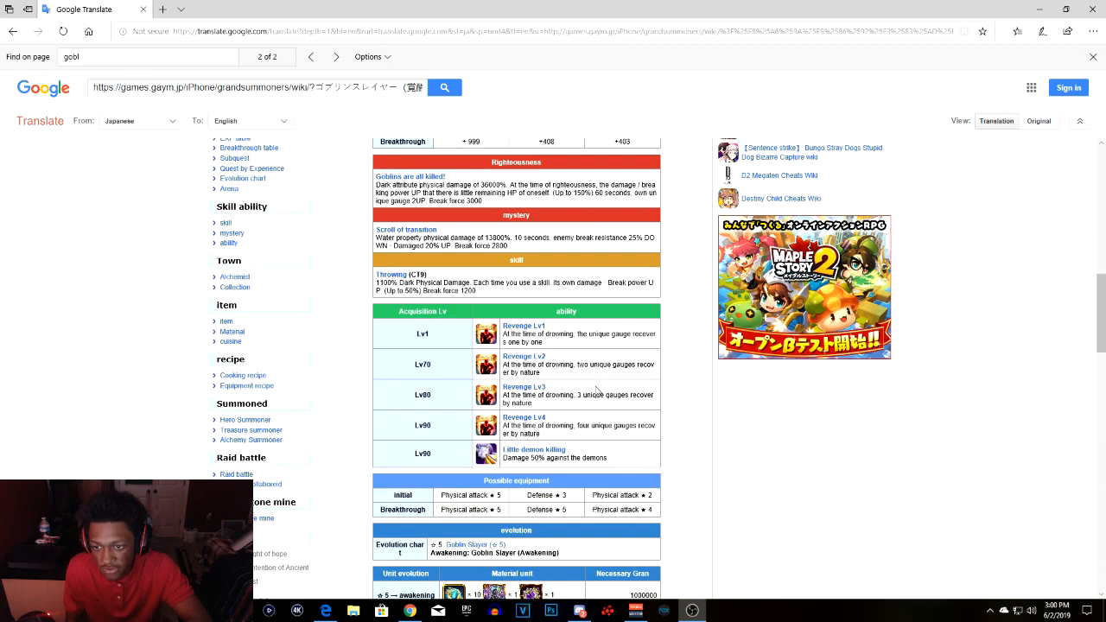
pyautogui.moveTo(584, 351)
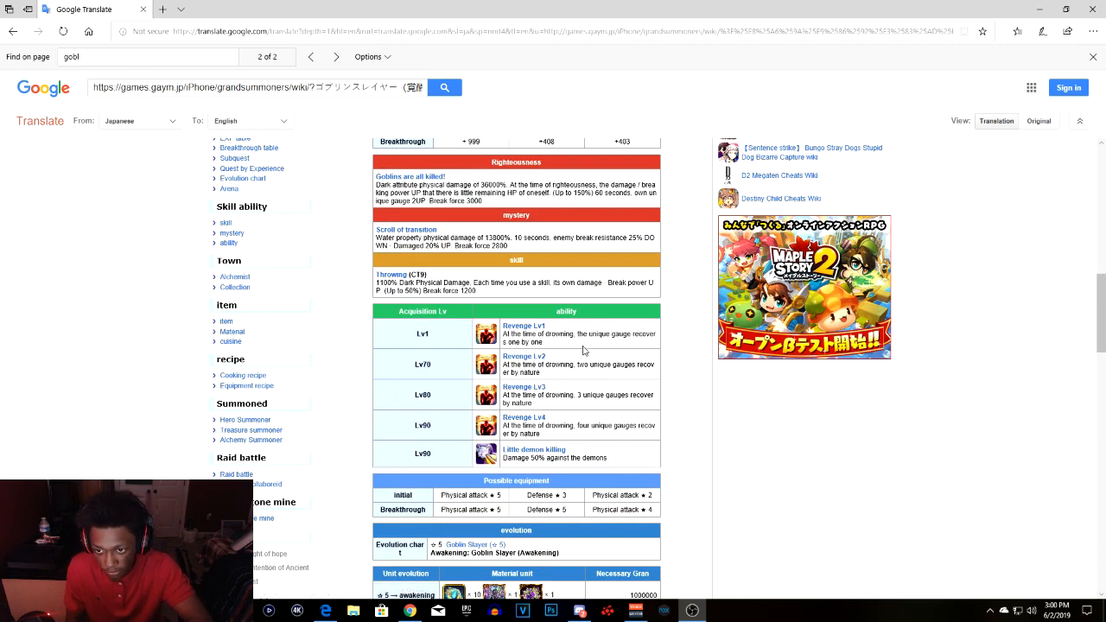
pyautogui.moveTo(442, 332)
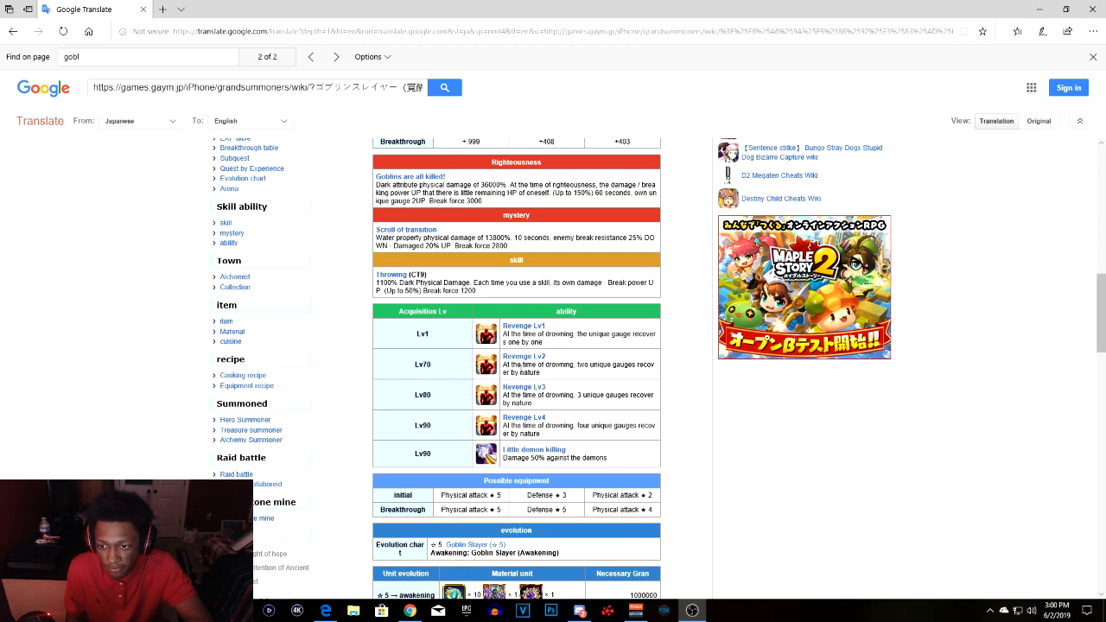
pyautogui.moveTo(623, 377)
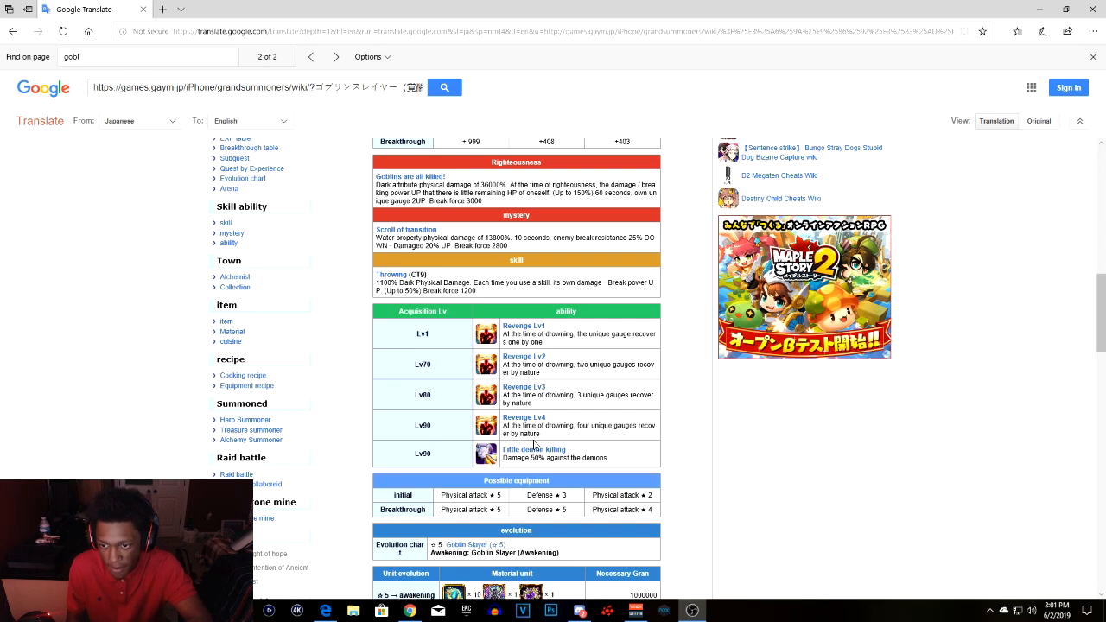
pyautogui.moveTo(583, 446)
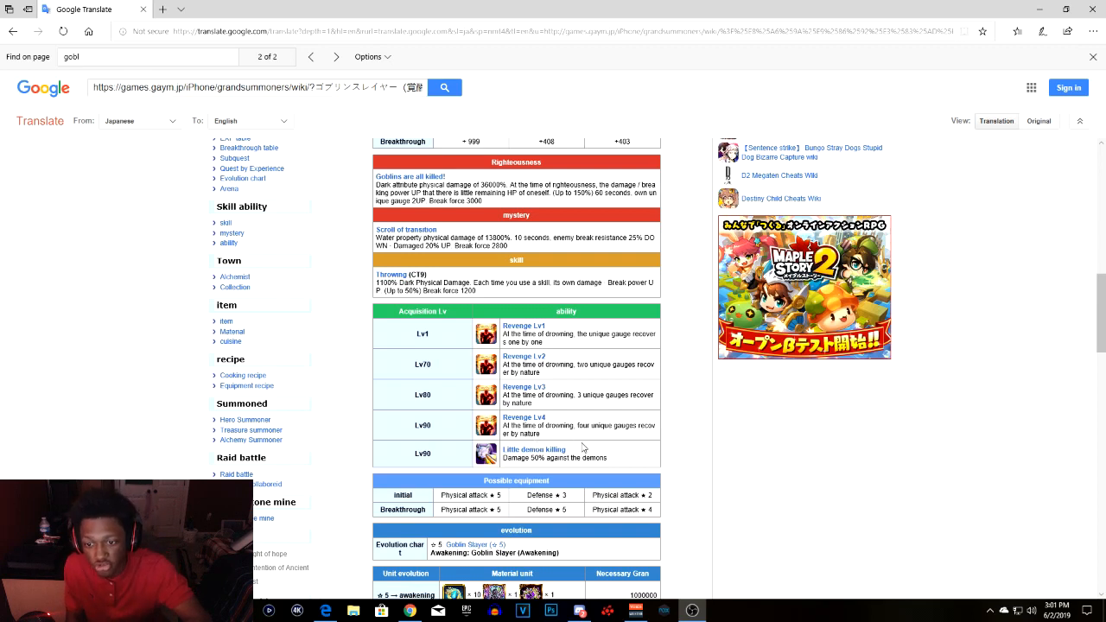
pyautogui.moveTo(618, 447)
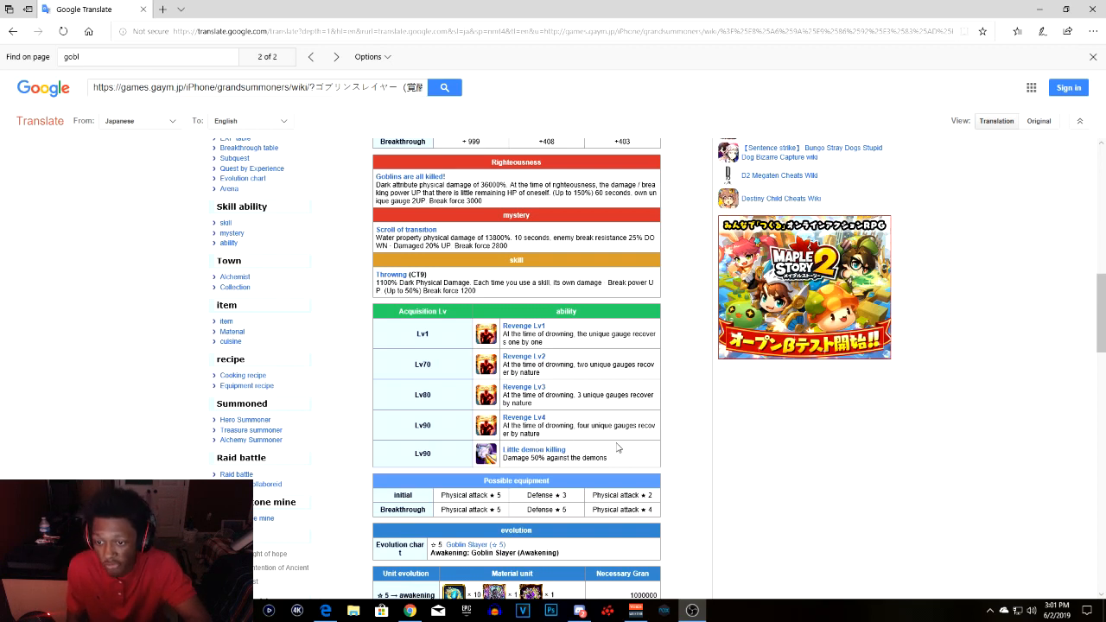
pyautogui.moveTo(591, 445)
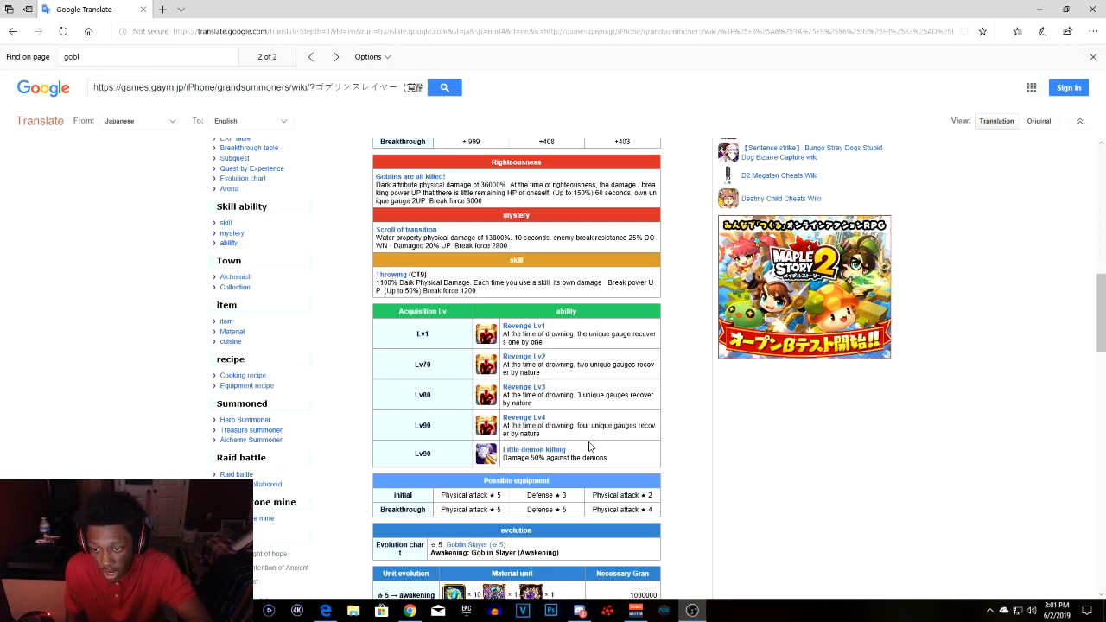
pyautogui.moveTo(665, 466)
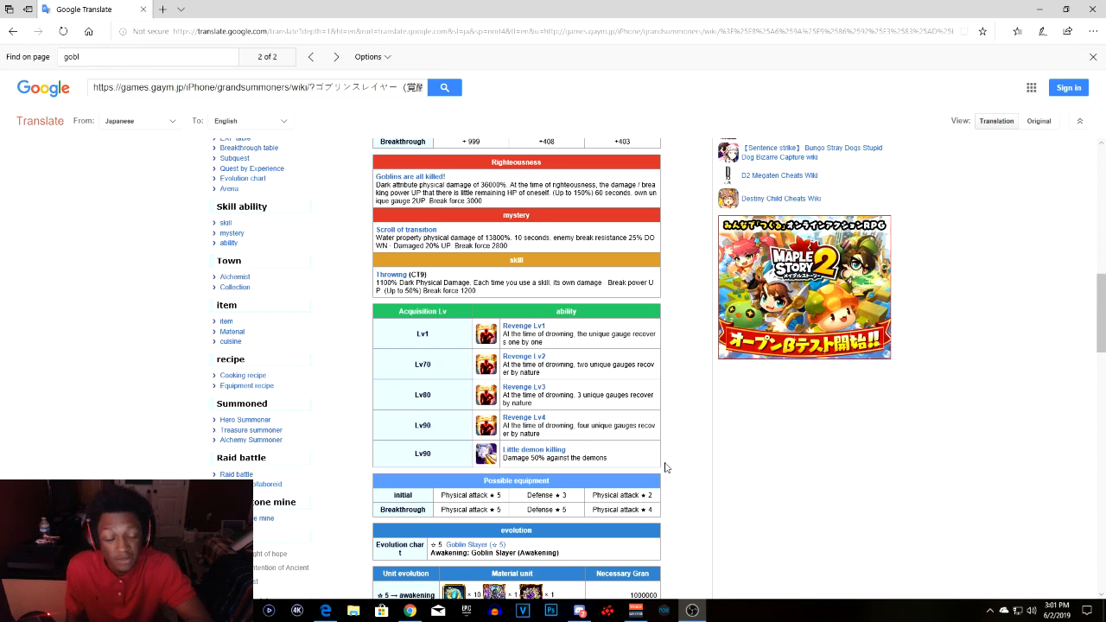
pyautogui.scroll(-3)
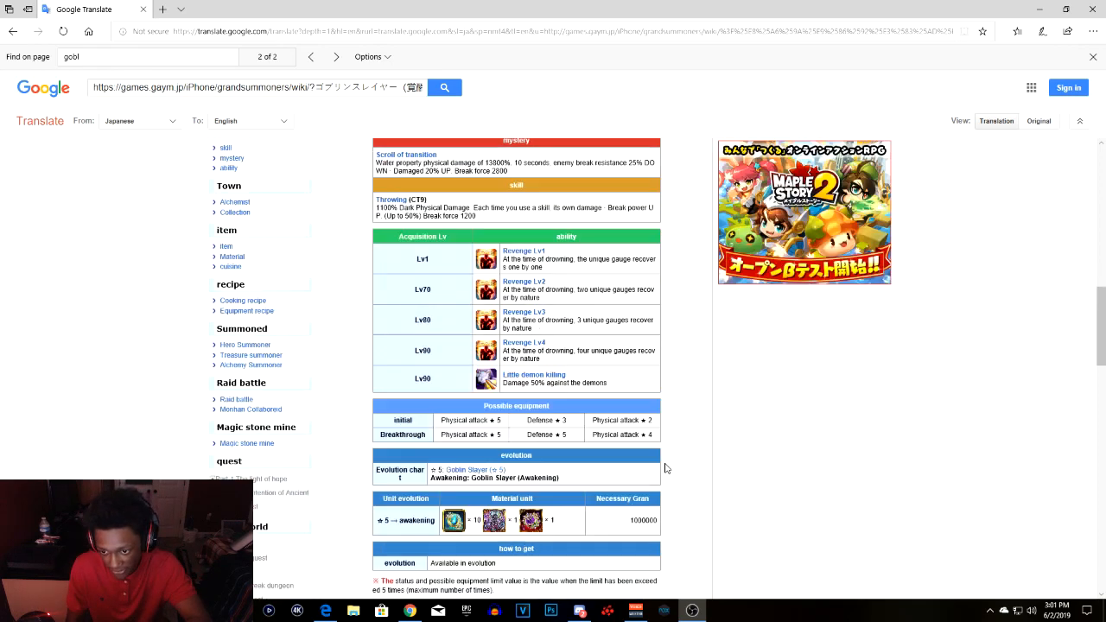
pyautogui.scroll(-3)
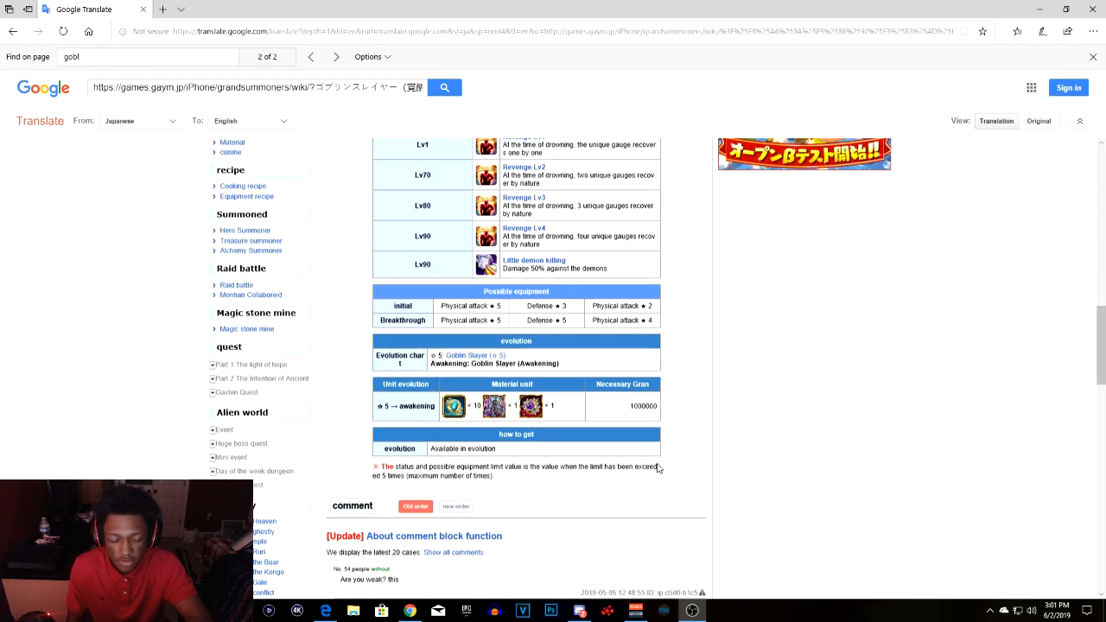
pyautogui.scroll(3)
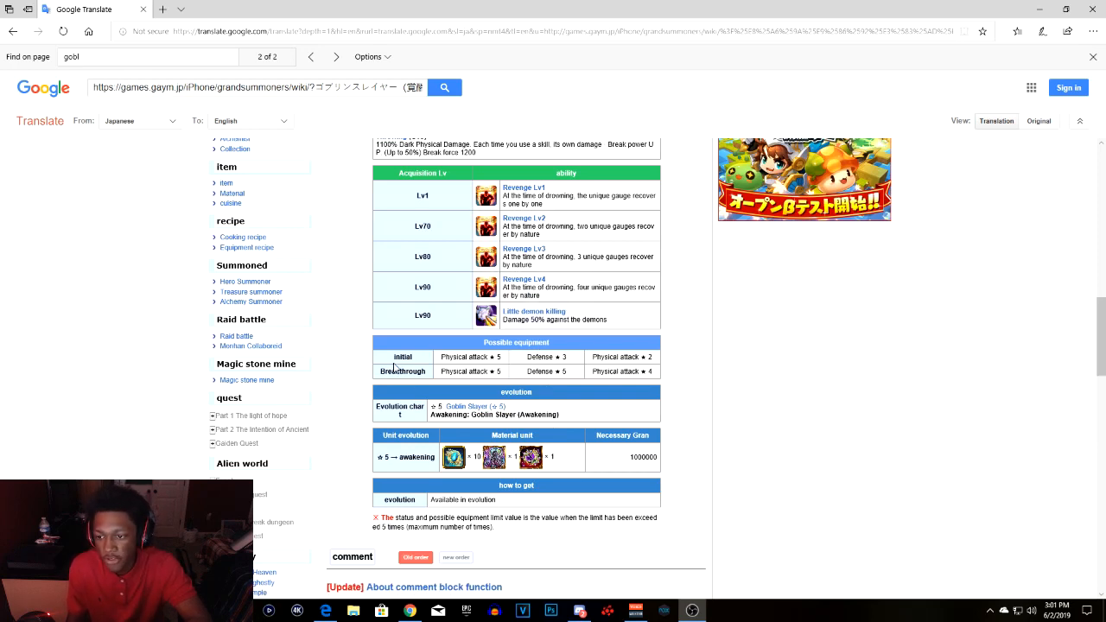
pyautogui.moveTo(591, 370)
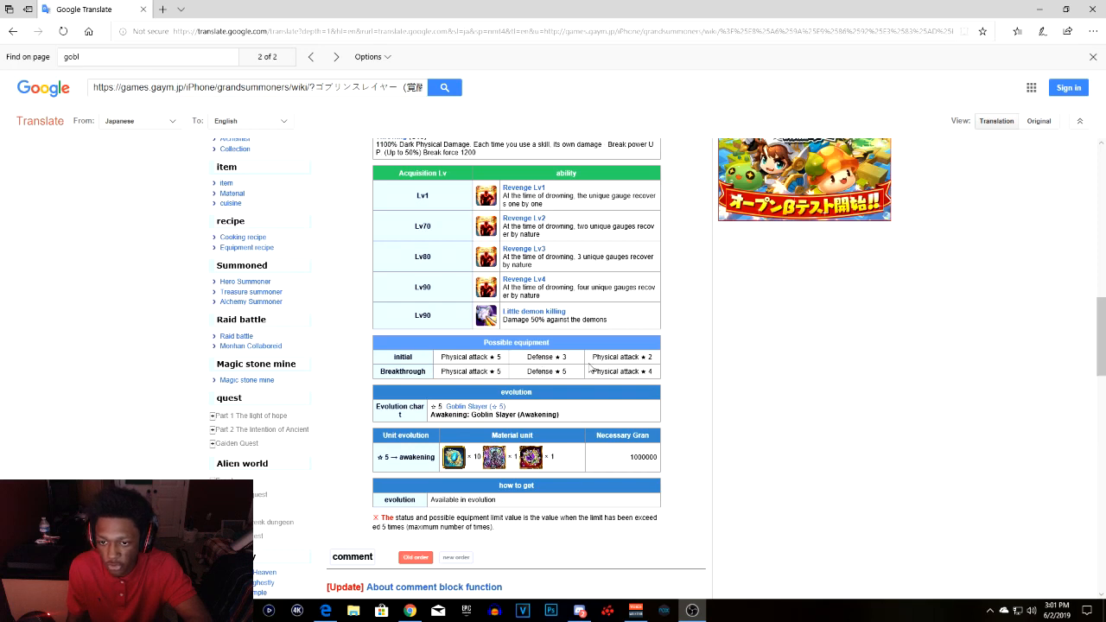
pyautogui.moveTo(559, 387)
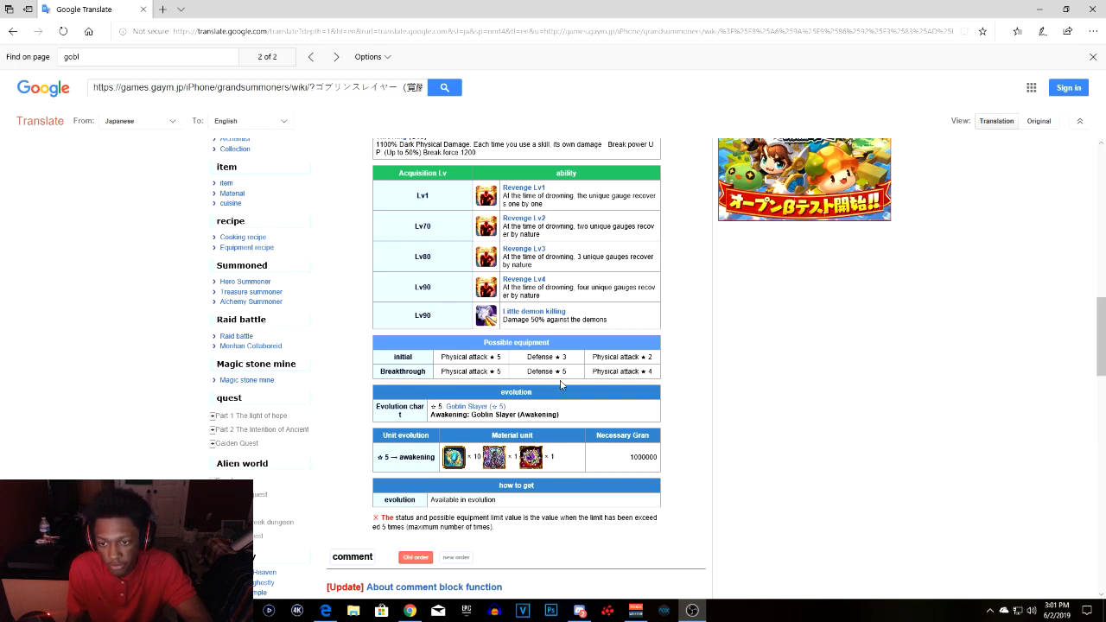
pyautogui.moveTo(618, 404)
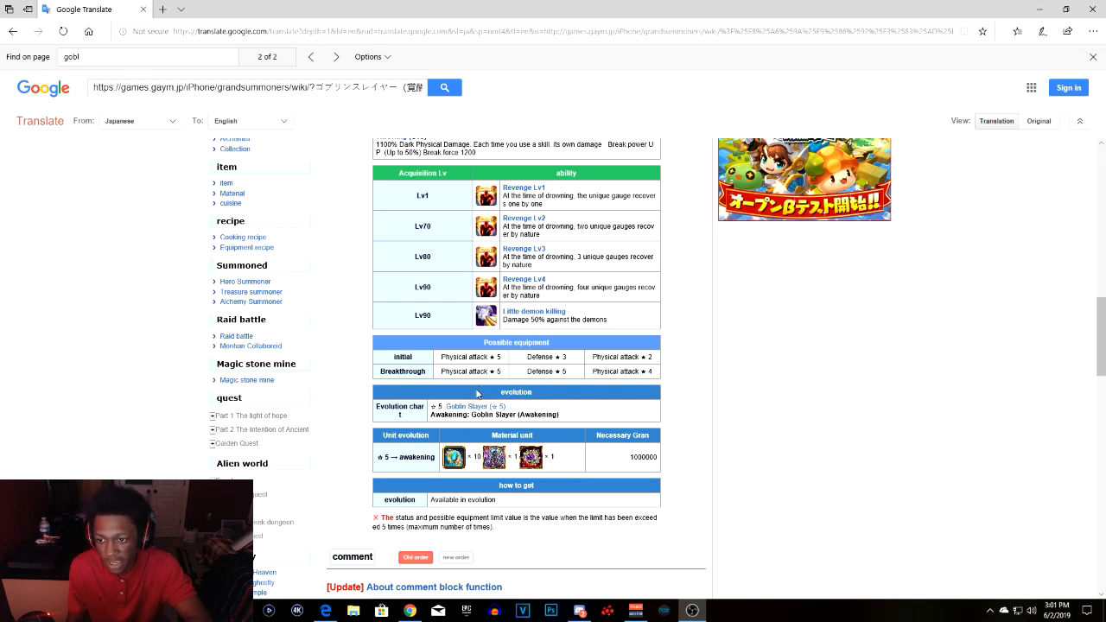
pyautogui.moveTo(453, 389)
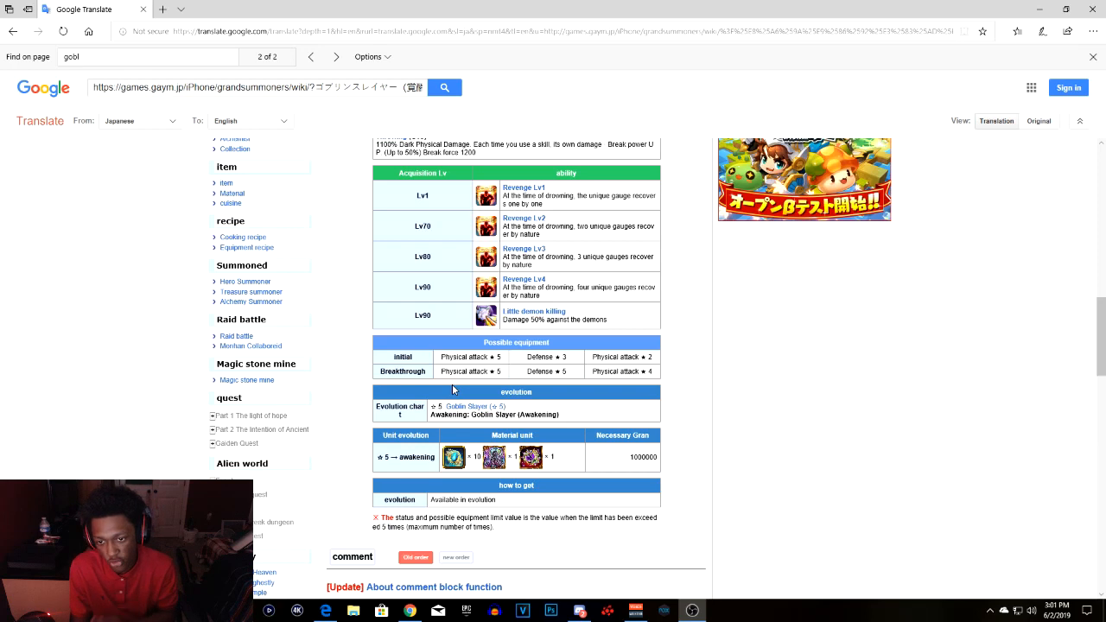
pyautogui.scroll(-3)
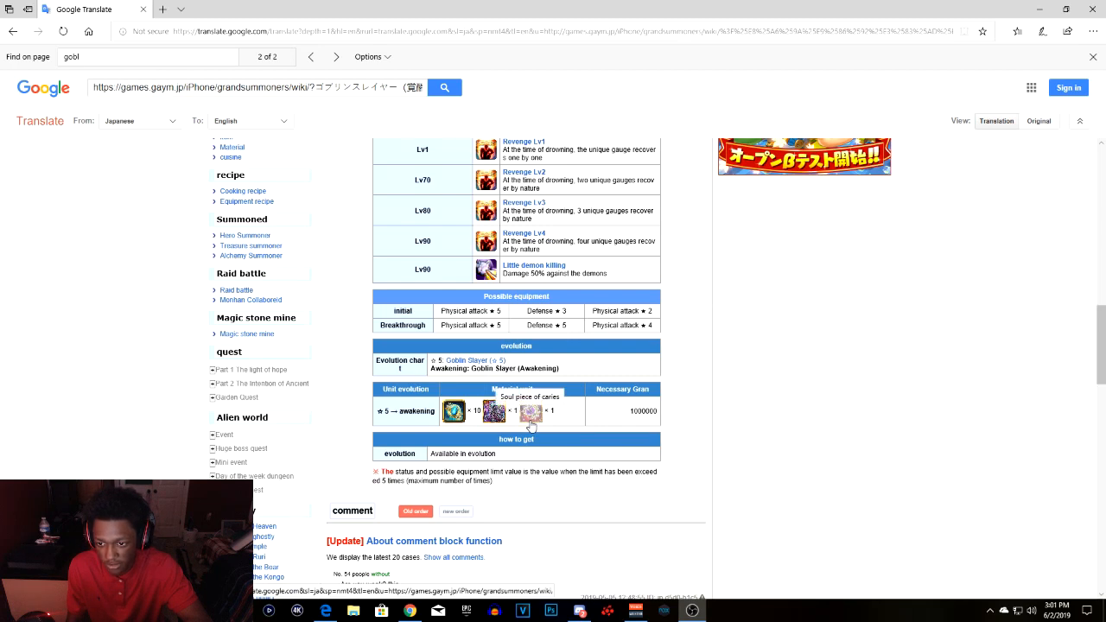
pyautogui.moveTo(494, 411)
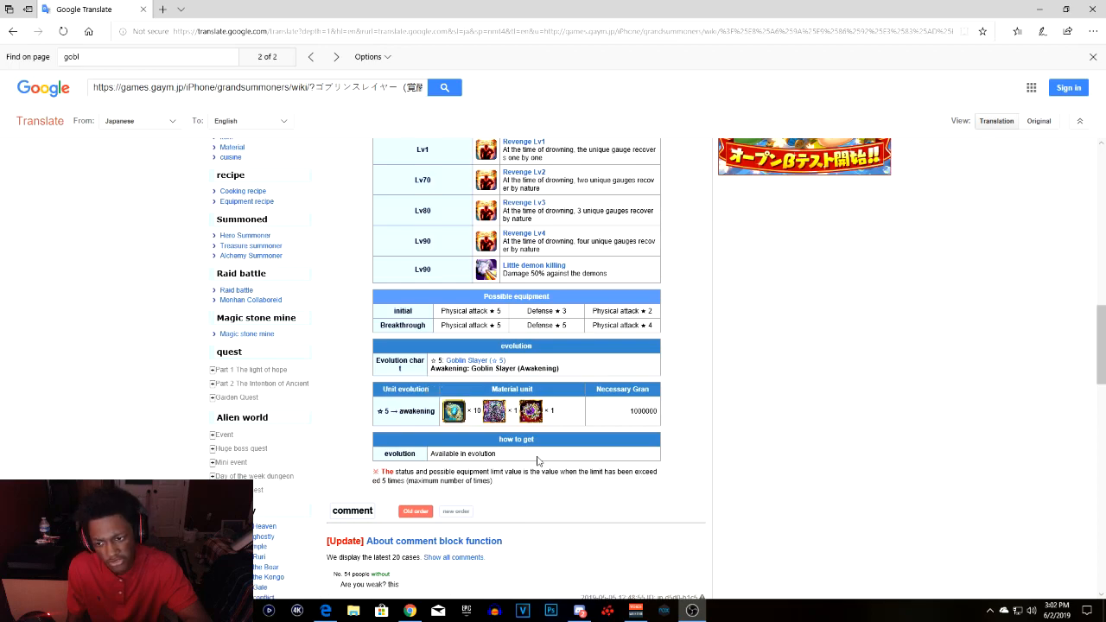
pyautogui.scroll(3)
pyautogui.write('priestess')
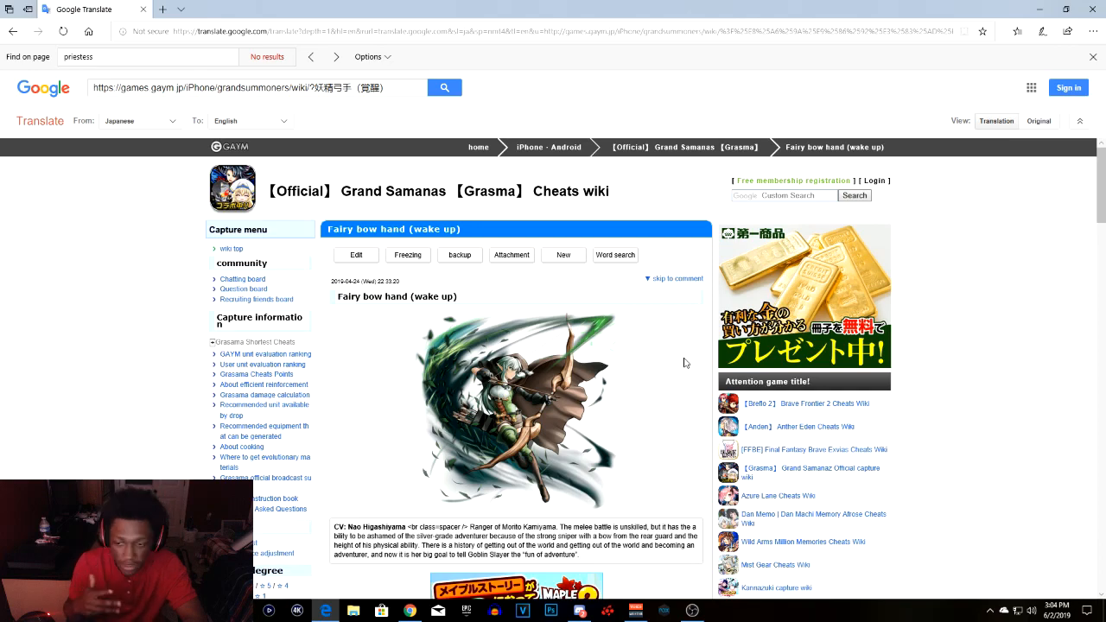
pyautogui.scroll(-3)
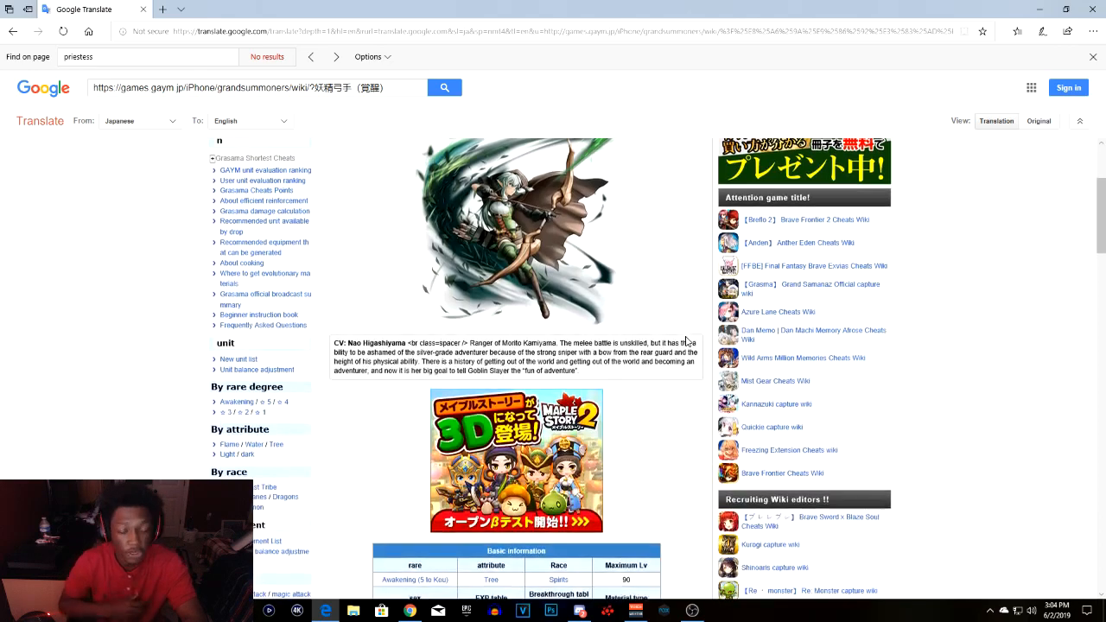
pyautogui.scroll(-3)
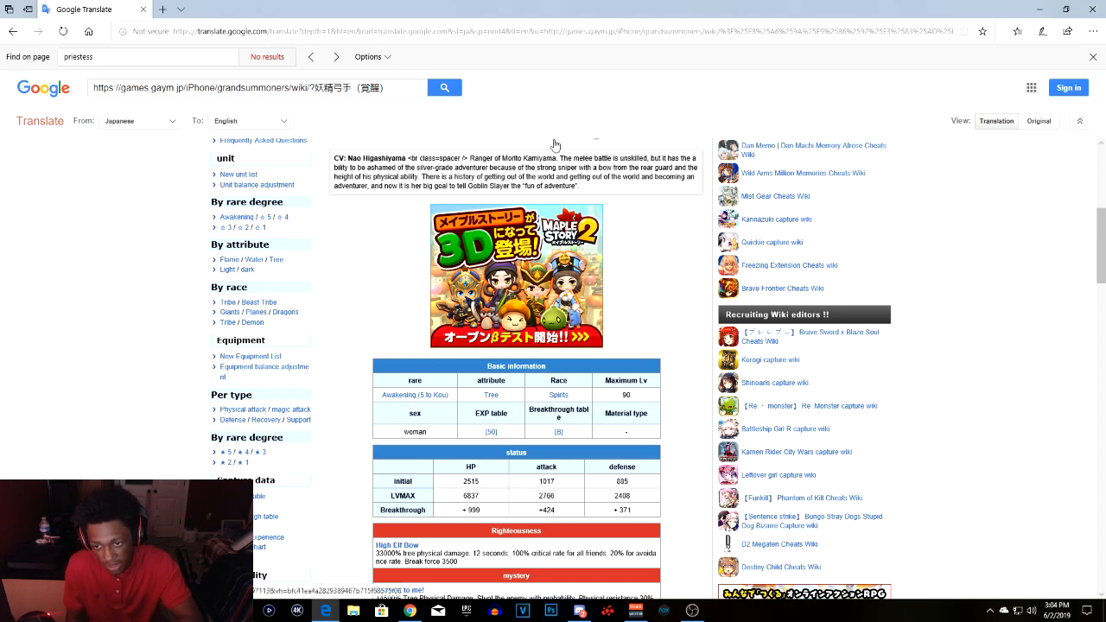
pyautogui.scroll(-3)
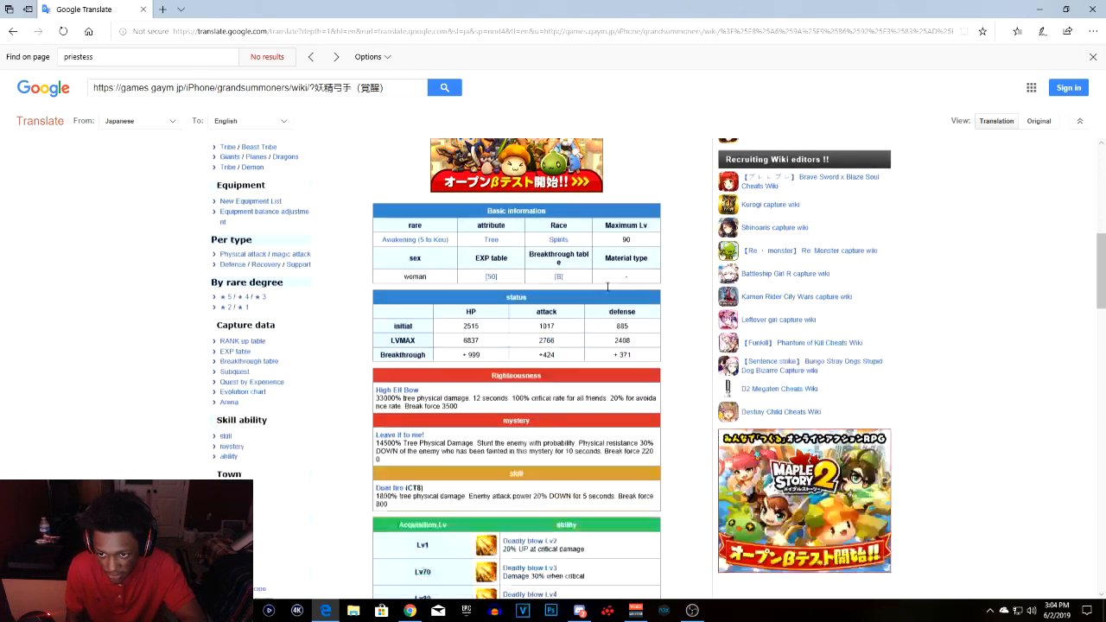
pyautogui.scroll(-3)
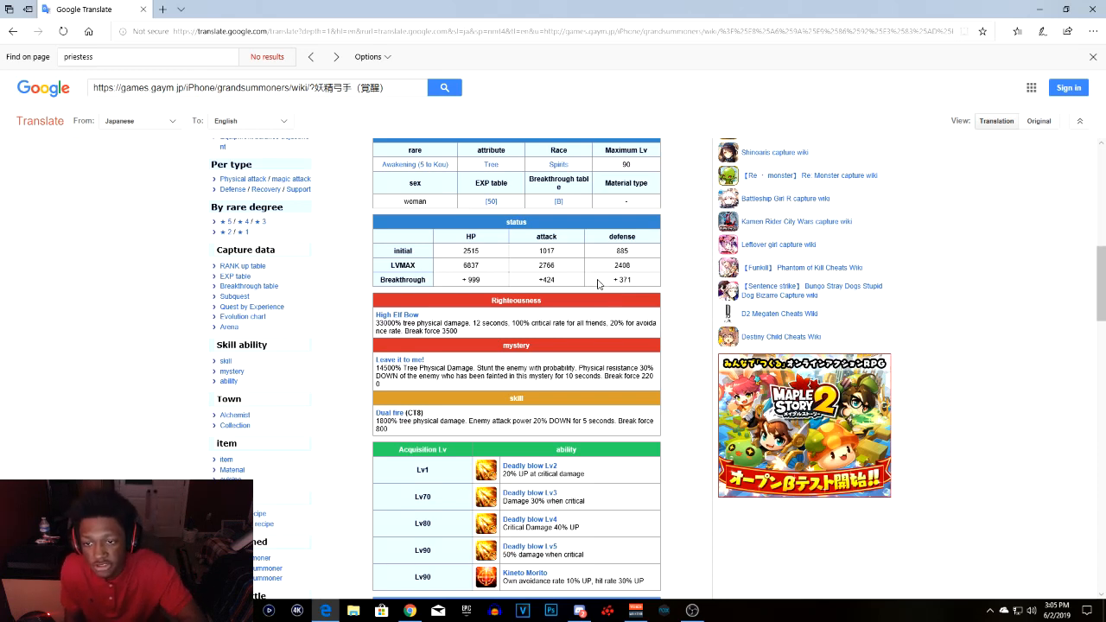
pyautogui.moveTo(588, 286)
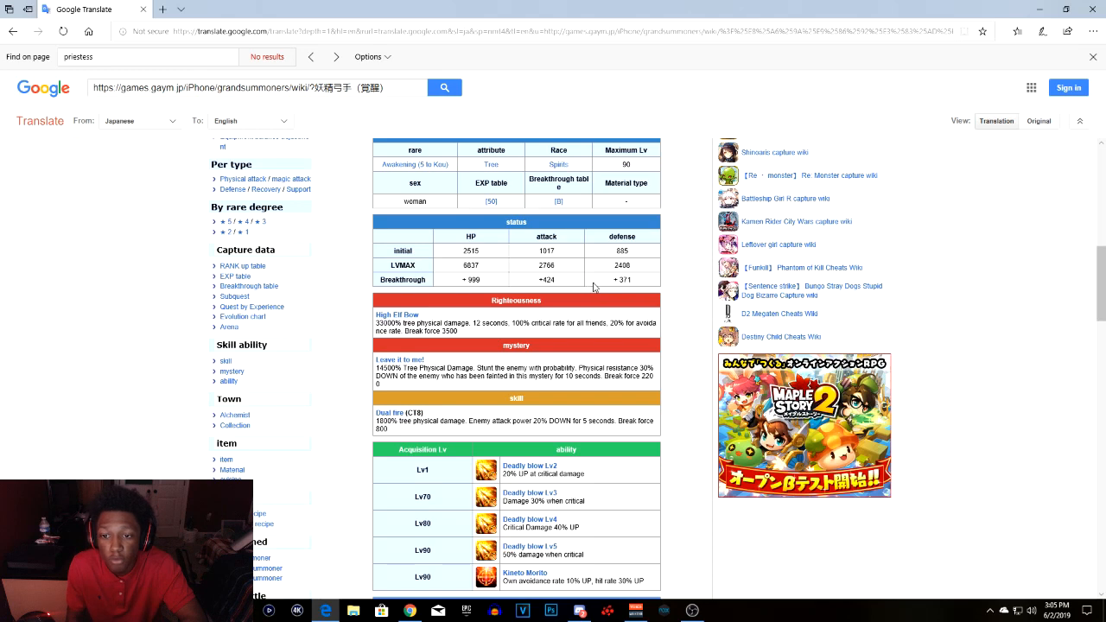
pyautogui.moveTo(613, 279)
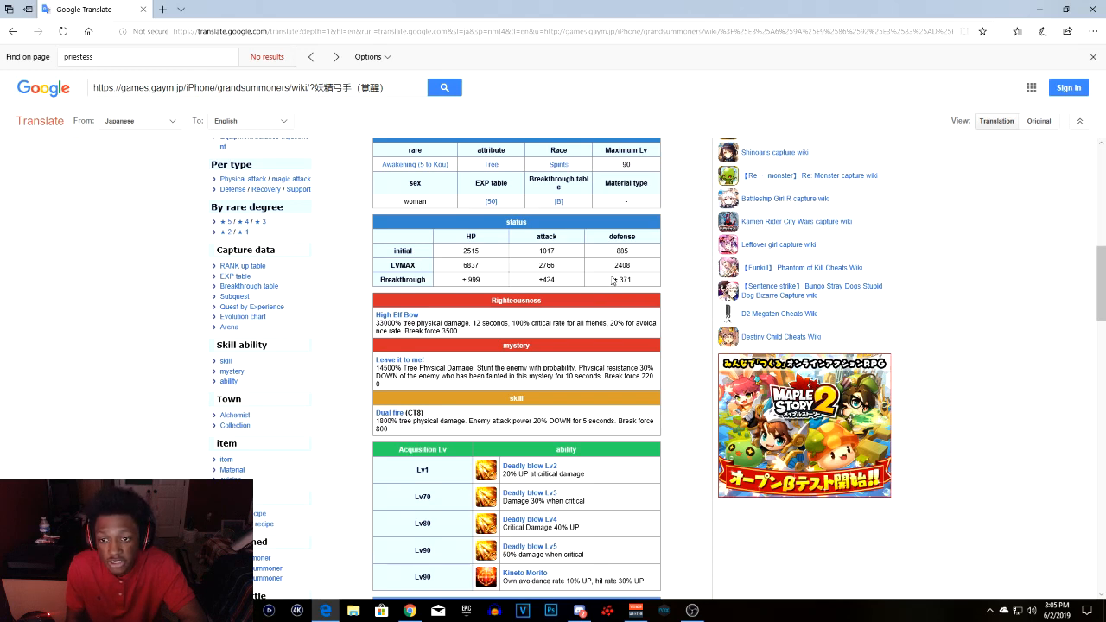
pyautogui.moveTo(618, 307)
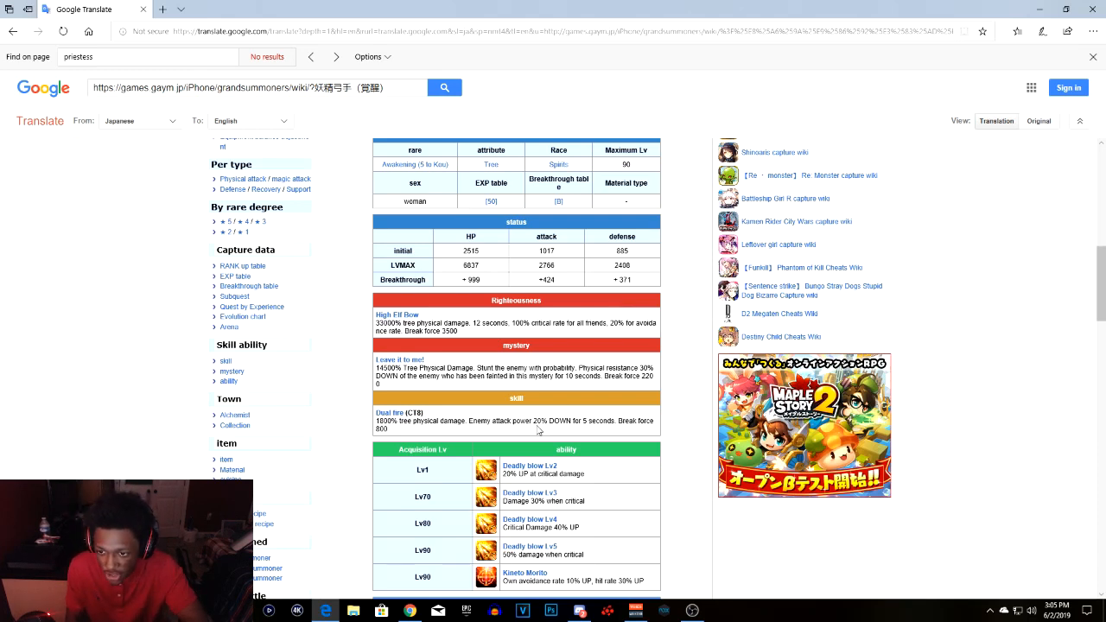
pyautogui.moveTo(530, 401)
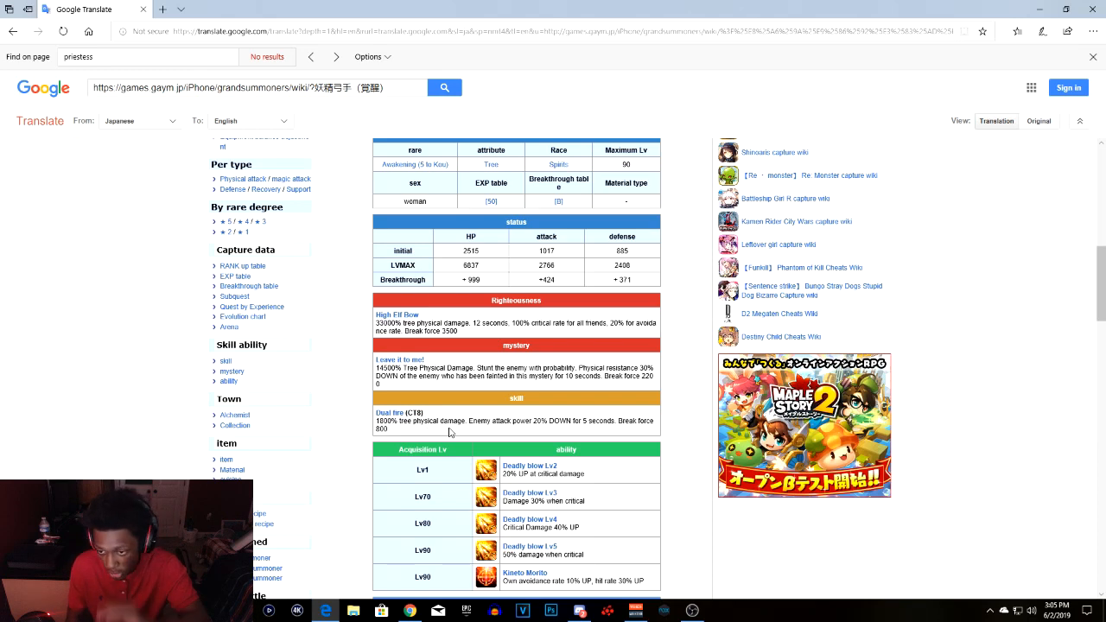
pyautogui.moveTo(508, 436)
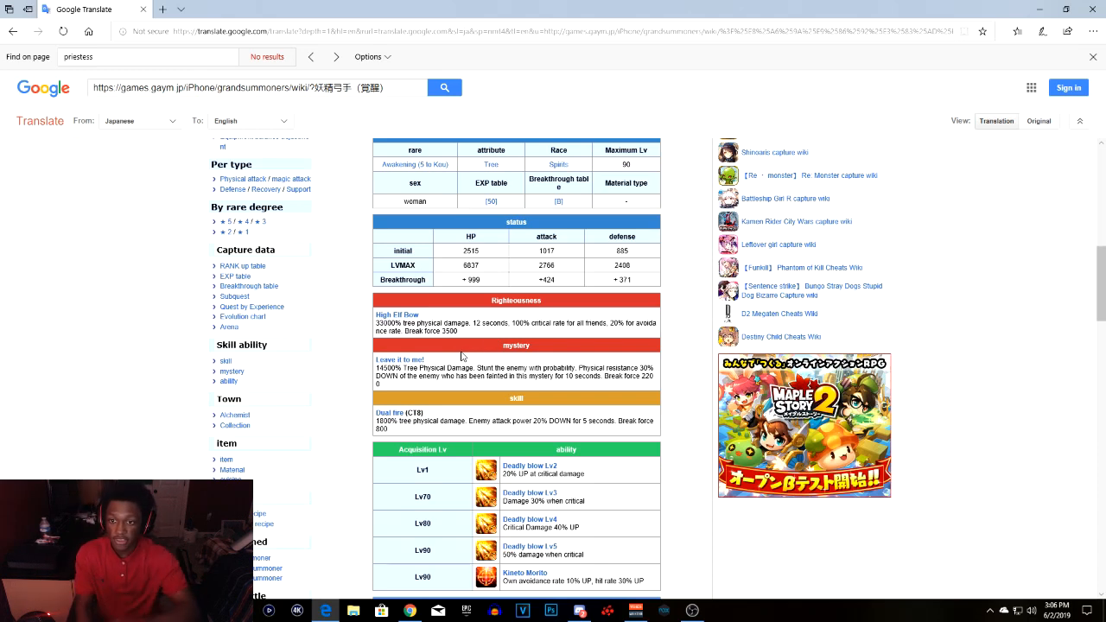
pyautogui.moveTo(626, 440)
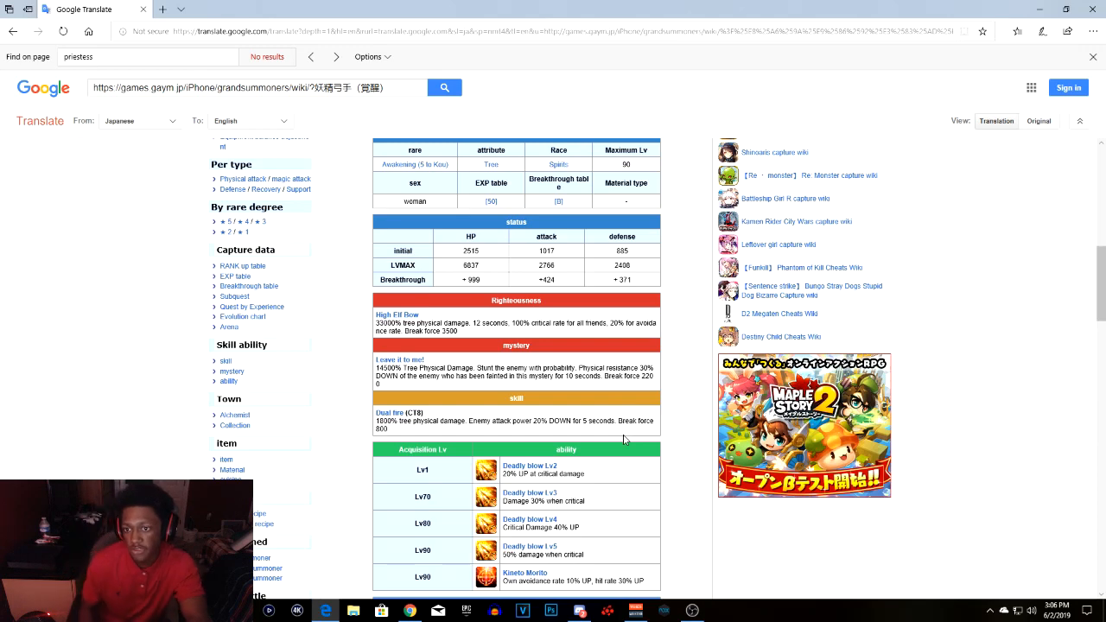
pyautogui.scroll(-3)
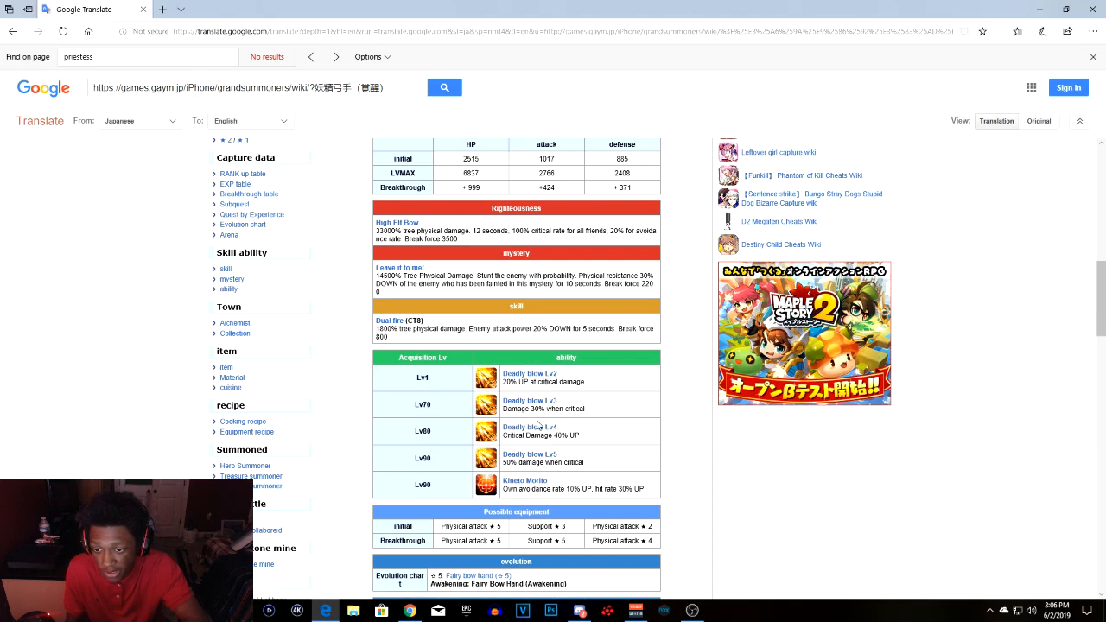
pyautogui.moveTo(563, 423)
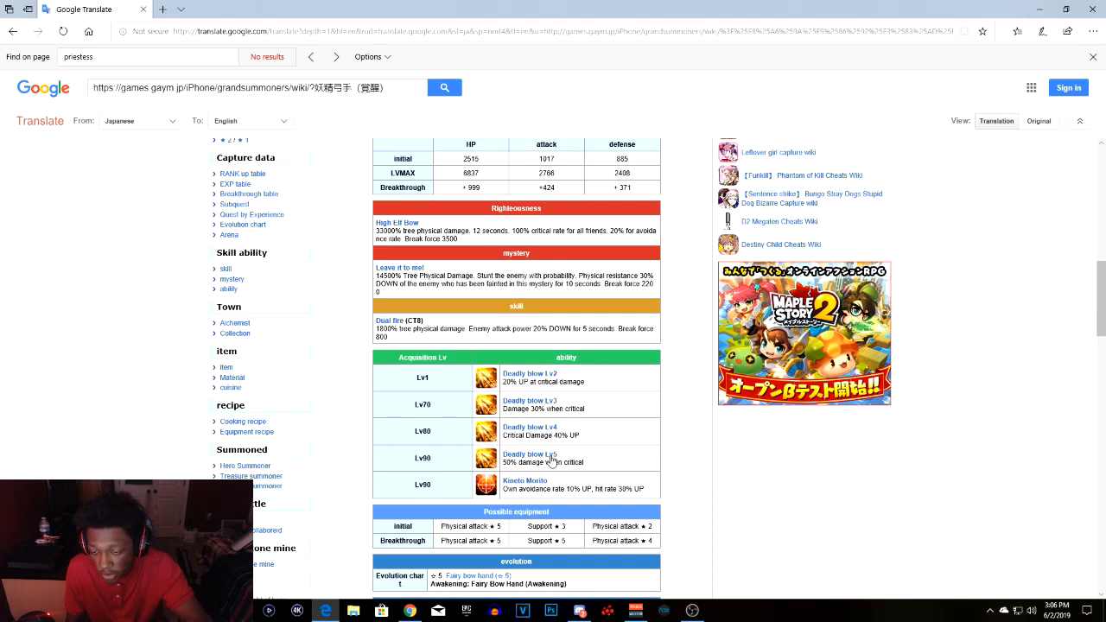
pyautogui.moveTo(530, 477)
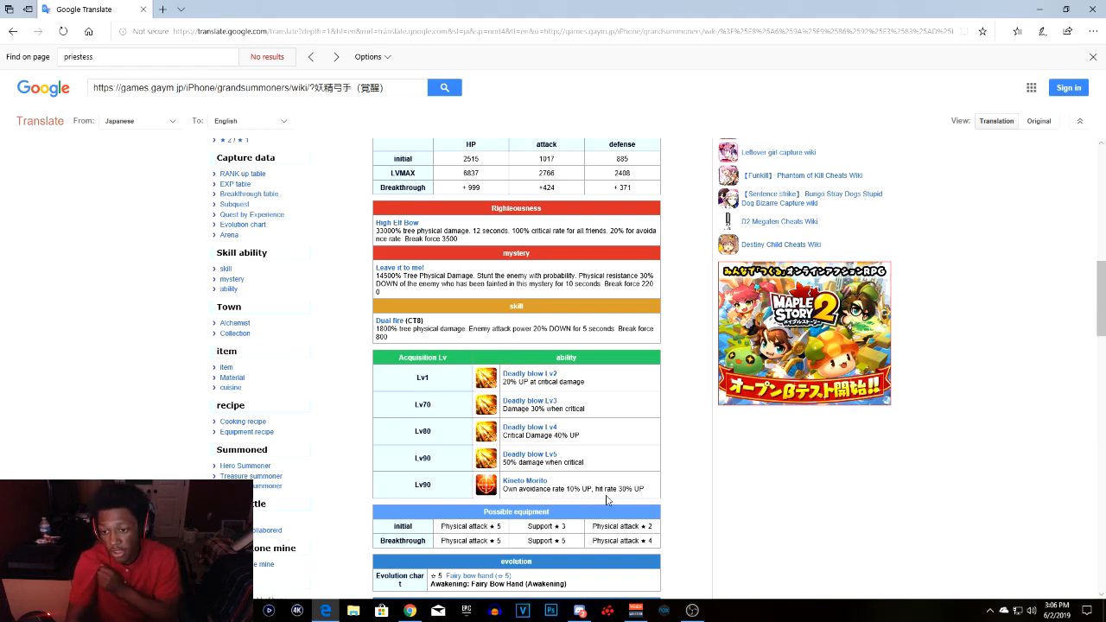
pyautogui.scroll(-3)
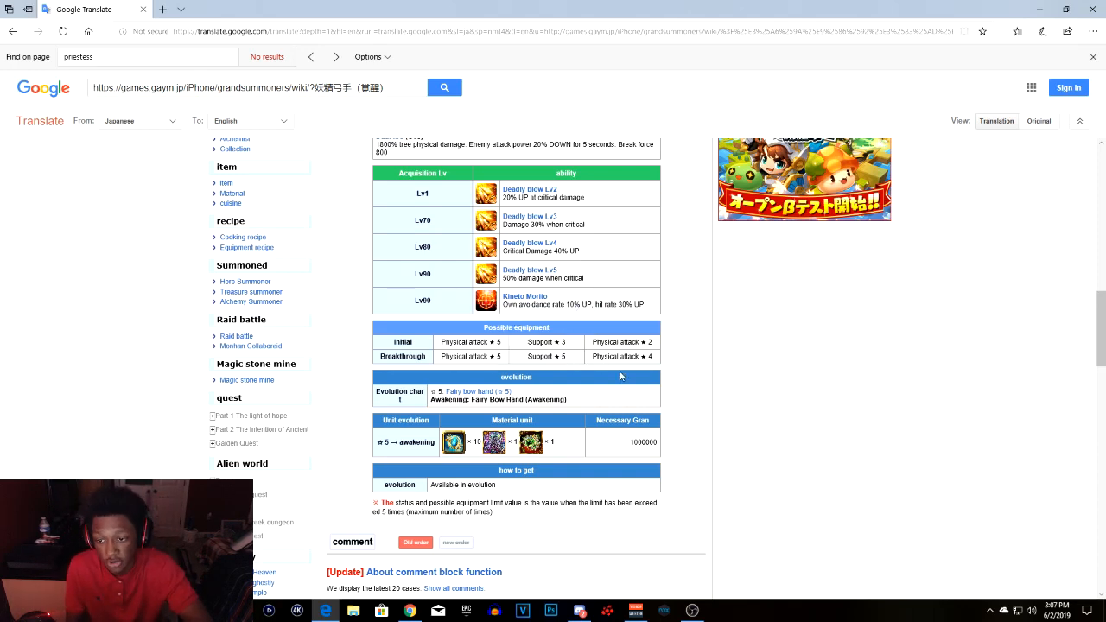
pyautogui.moveTo(530, 442)
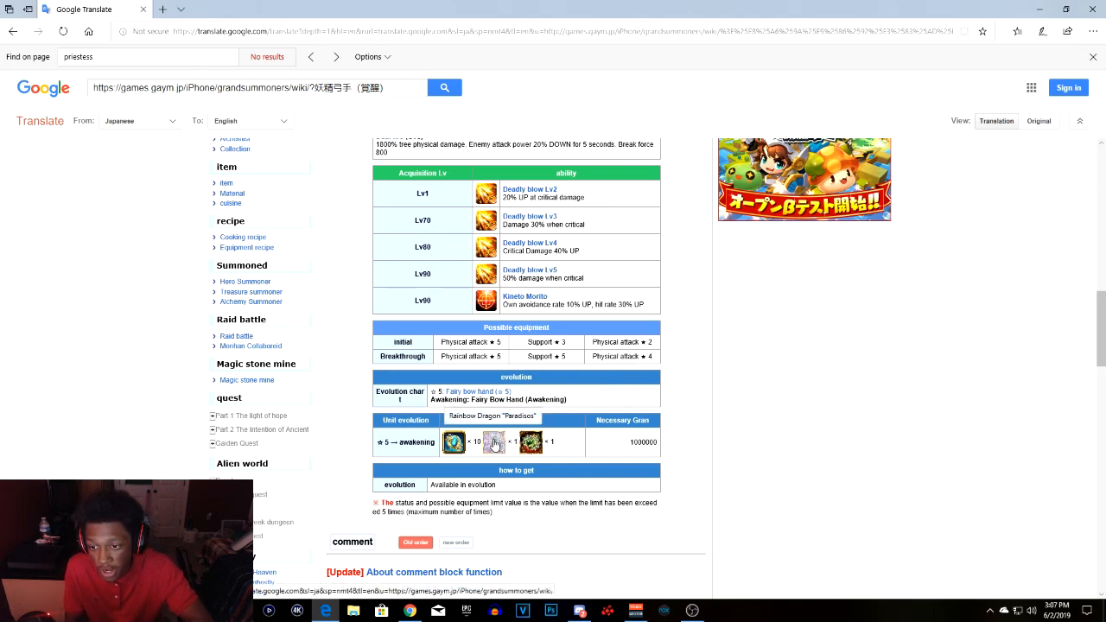
pyautogui.moveTo(594, 546)
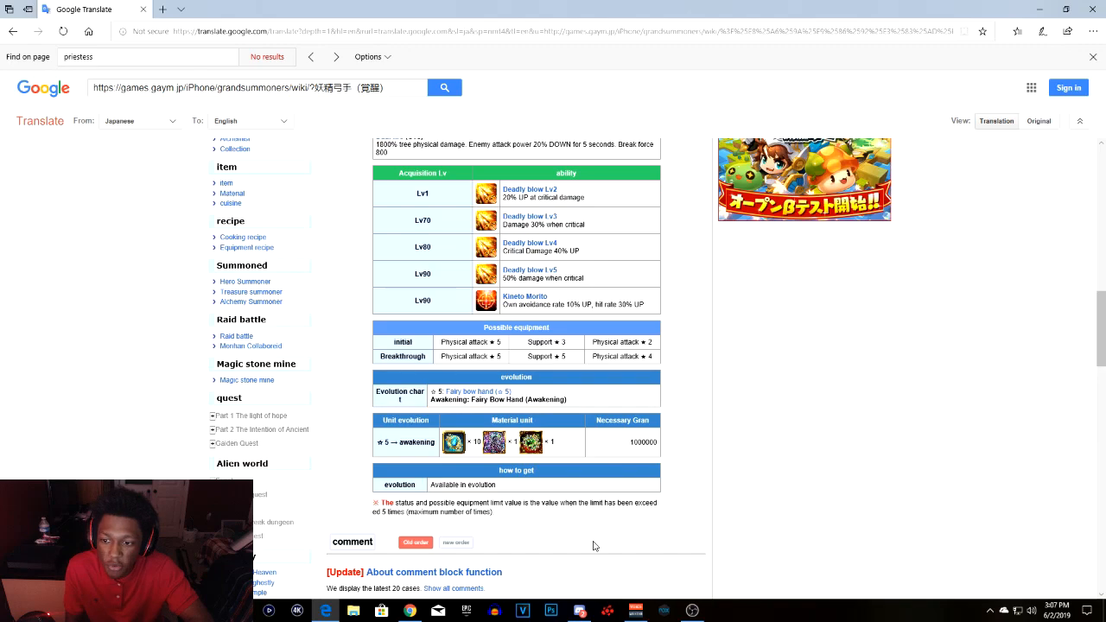
pyautogui.scroll(-3)
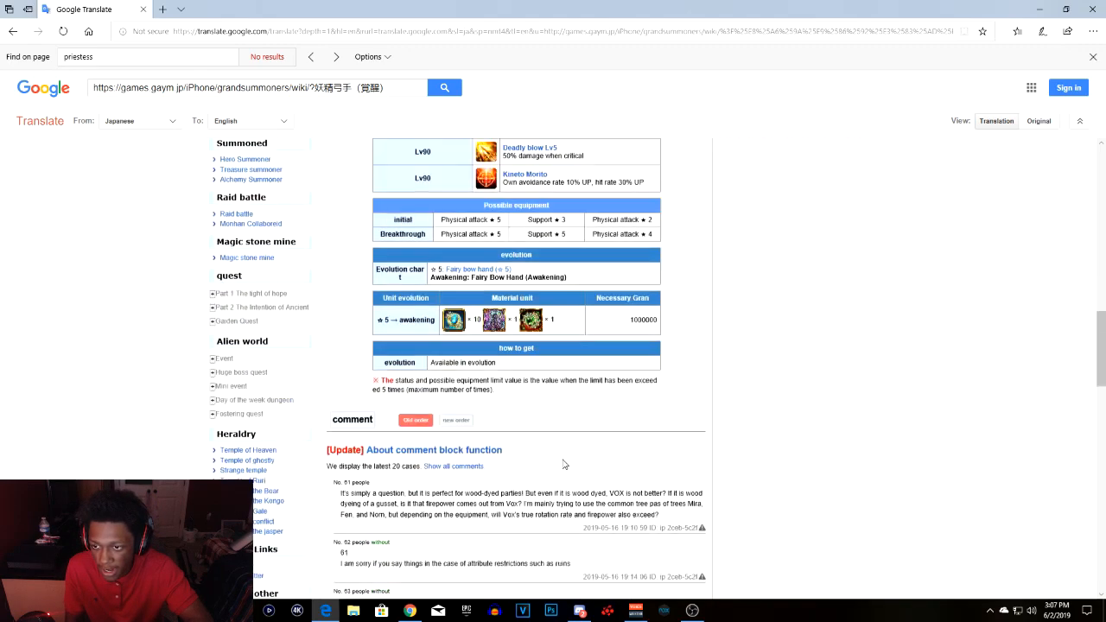
pyautogui.scroll(3)
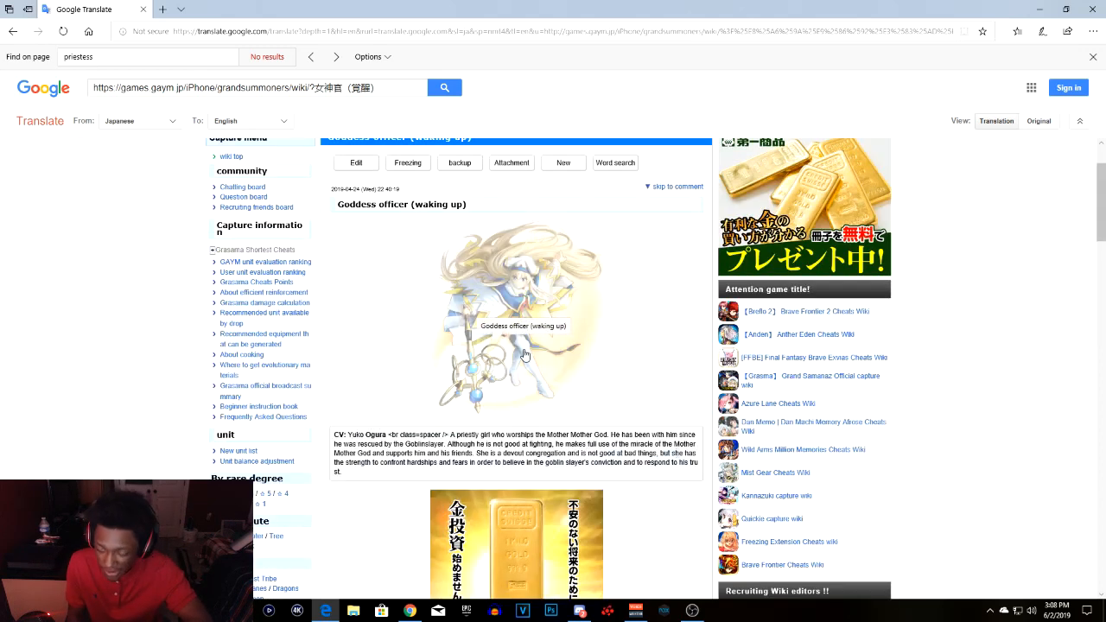
pyautogui.scroll(-3)
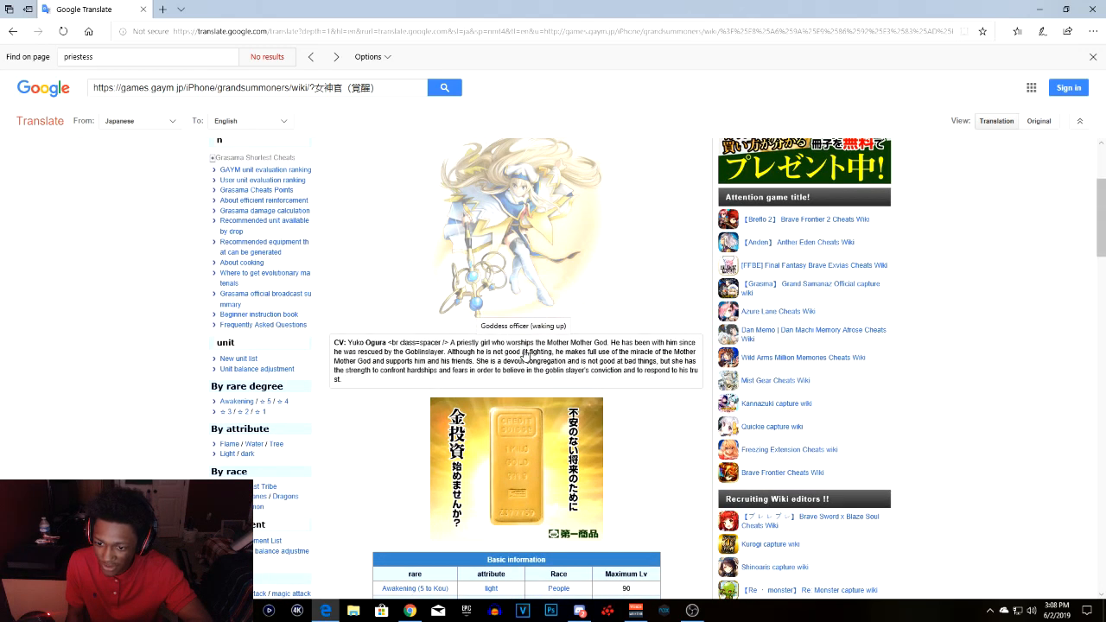
pyautogui.scroll(-3)
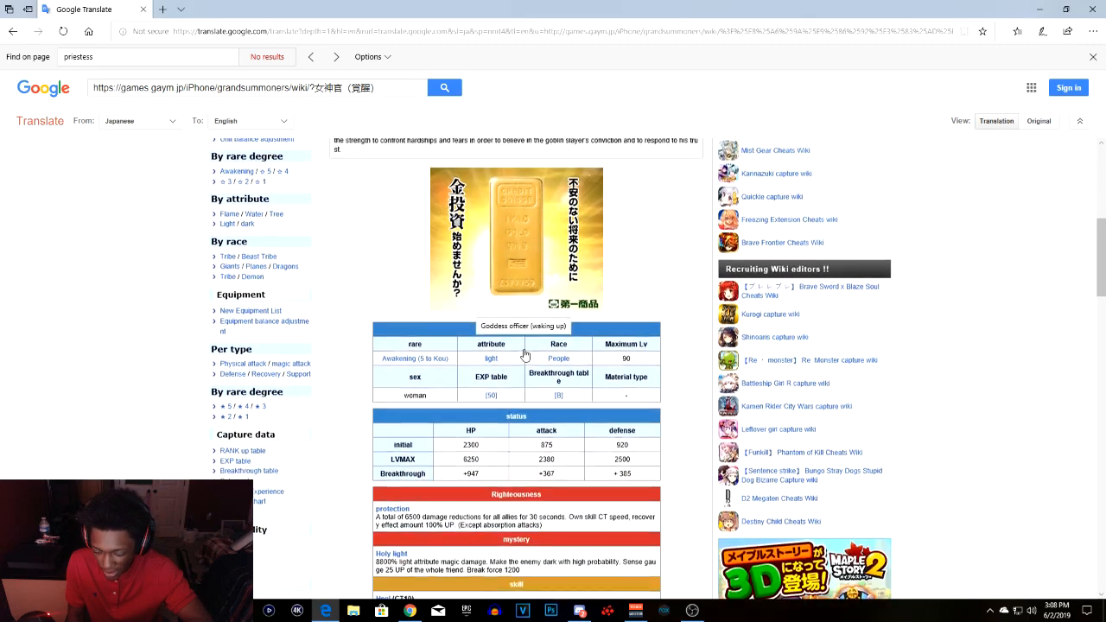
pyautogui.scroll(-3)
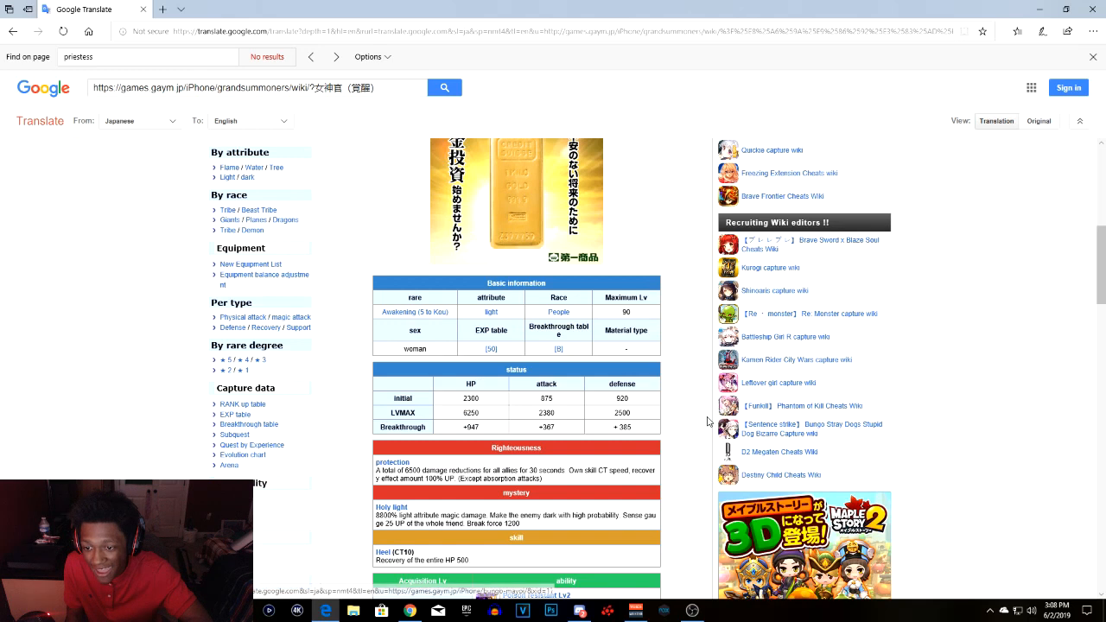
pyautogui.moveTo(698, 421)
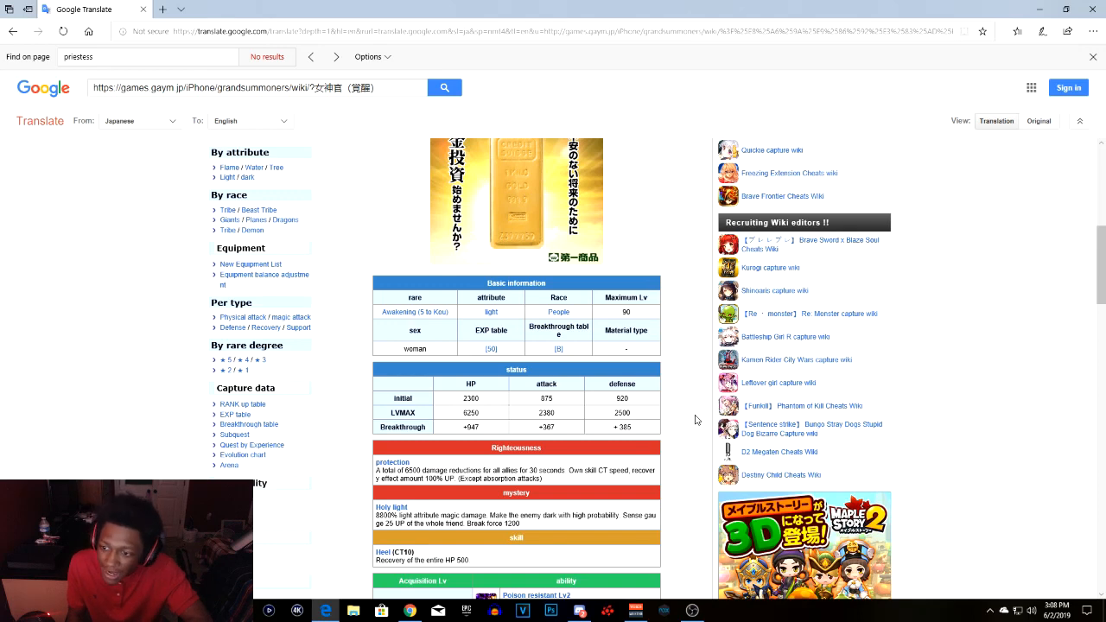
pyautogui.scroll(-3)
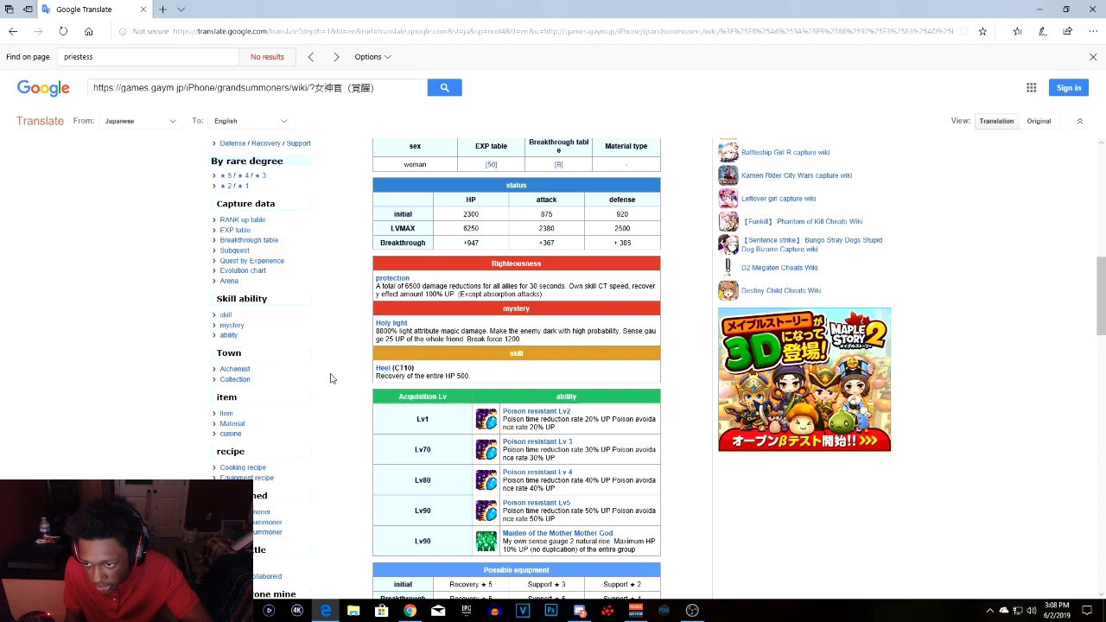
pyautogui.moveTo(424, 366)
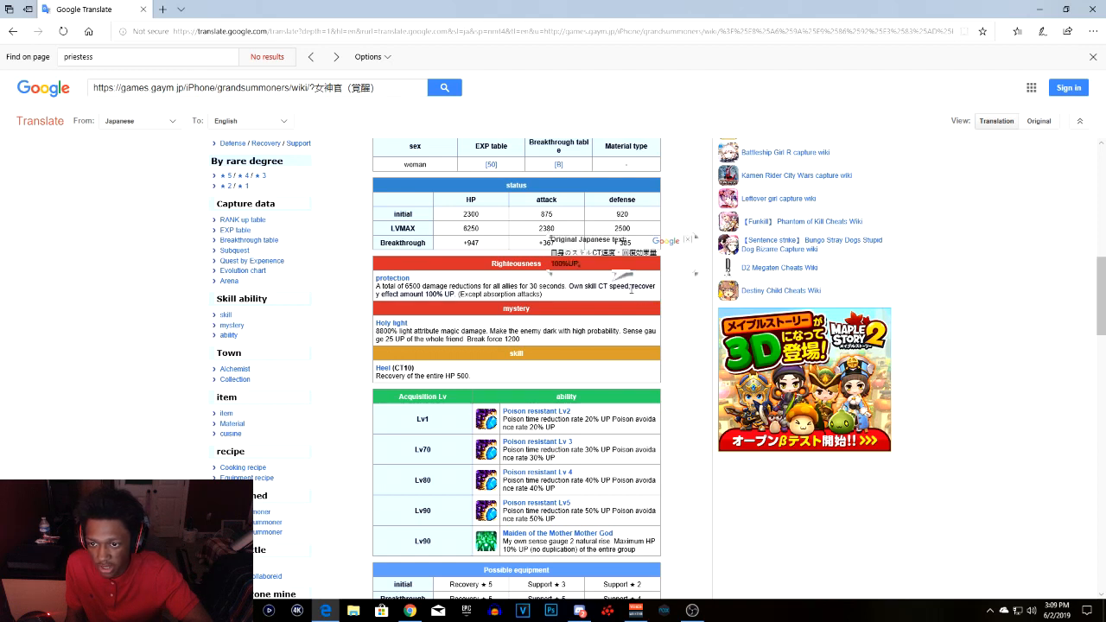
pyautogui.scroll(-3)
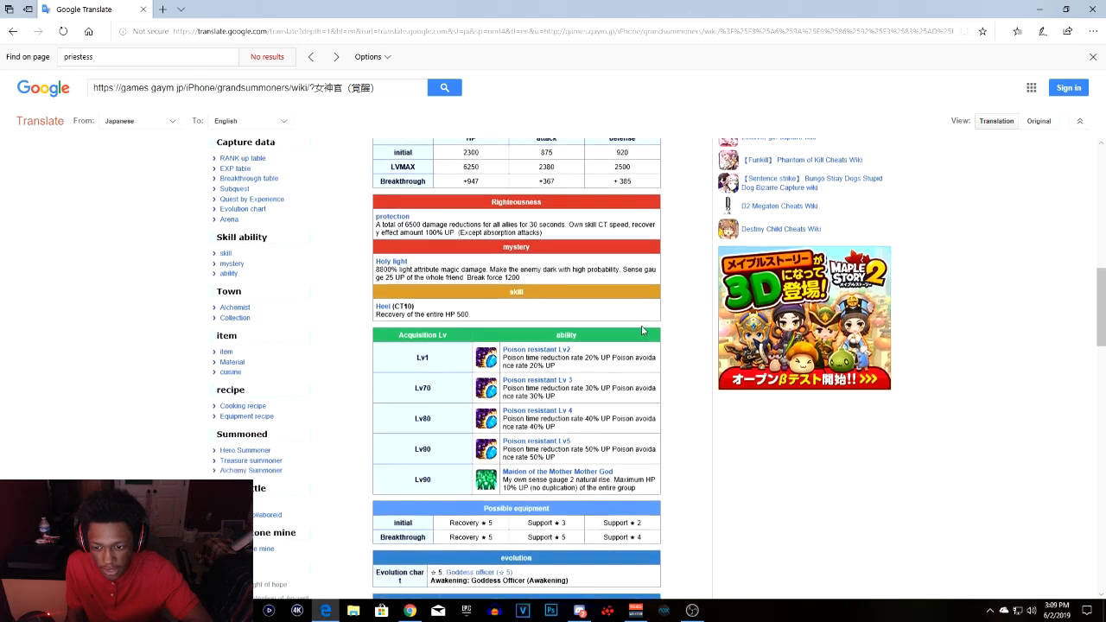
pyautogui.scroll(3)
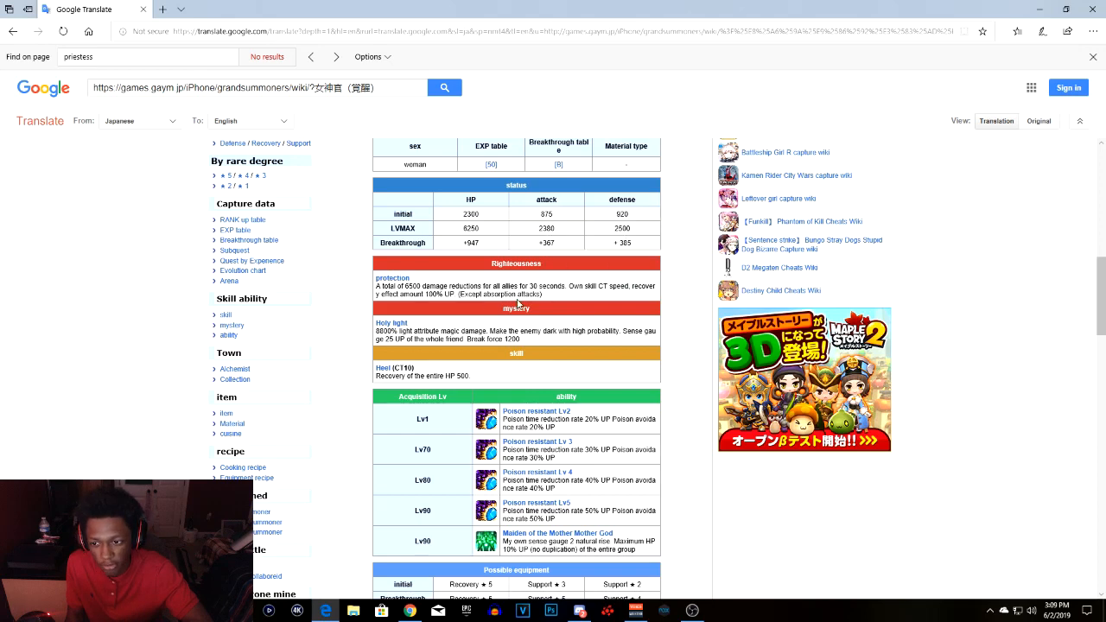
pyautogui.scroll(-3)
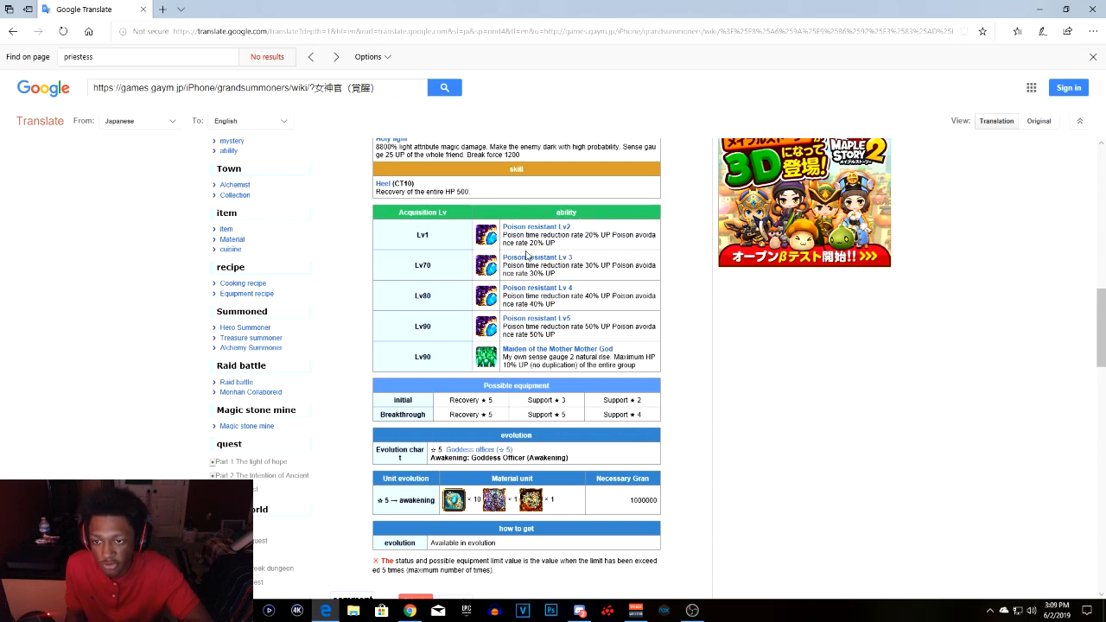
pyautogui.moveTo(608, 251)
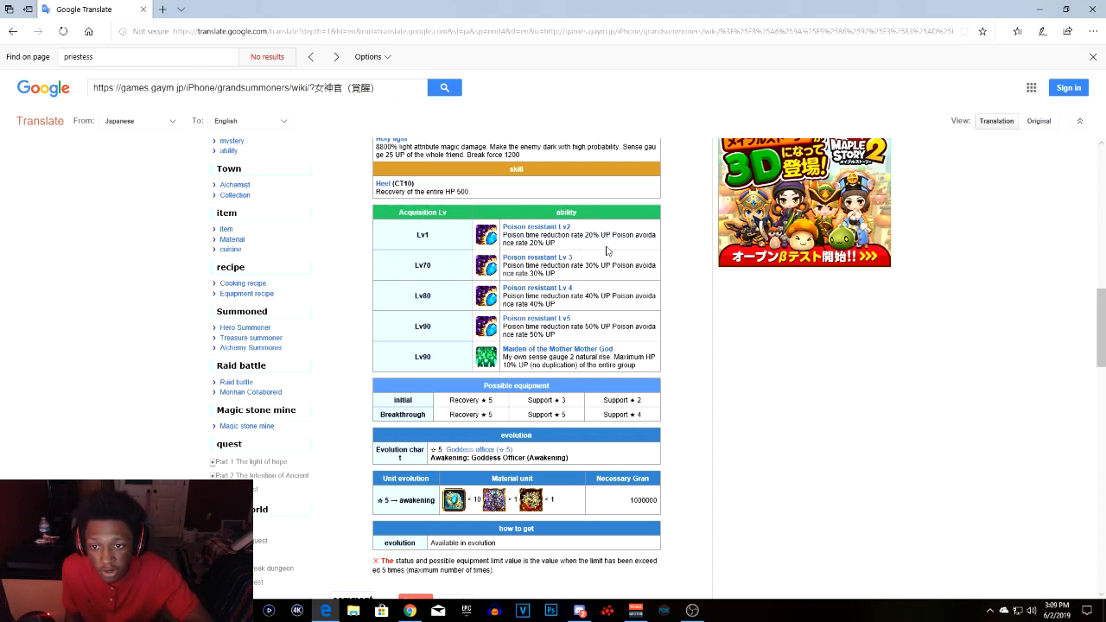
pyautogui.moveTo(525, 243)
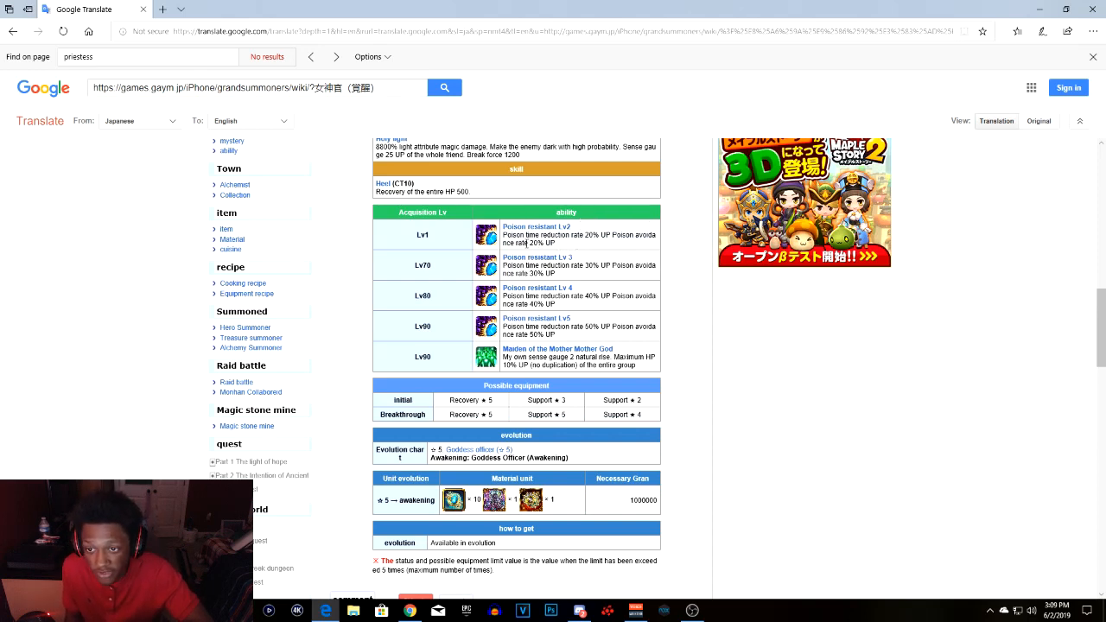
pyautogui.moveTo(539, 283)
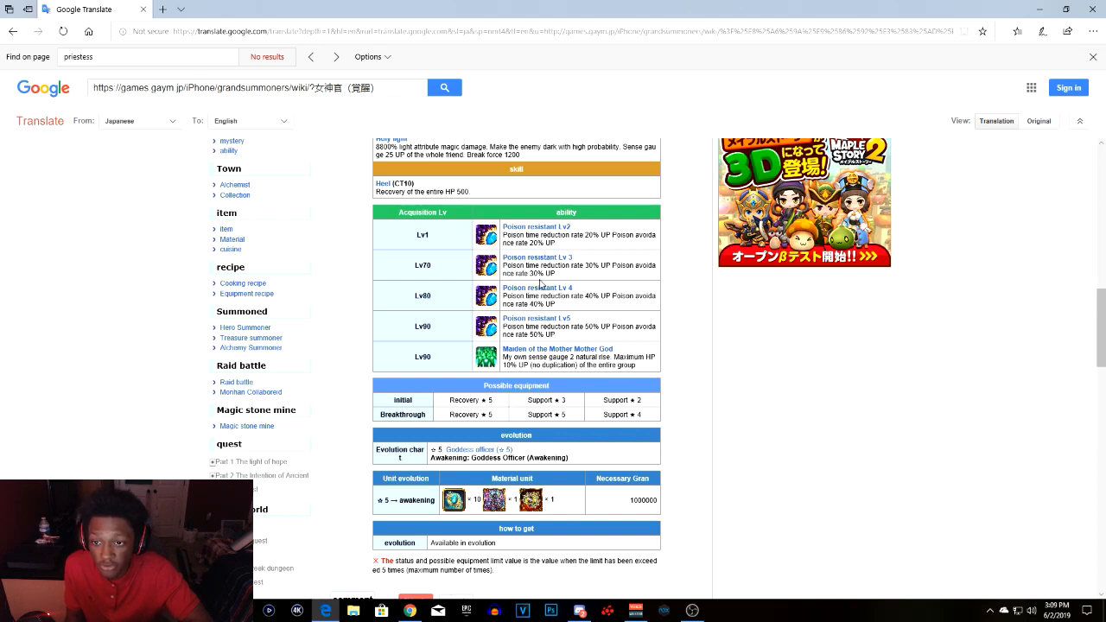
pyautogui.moveTo(568, 280)
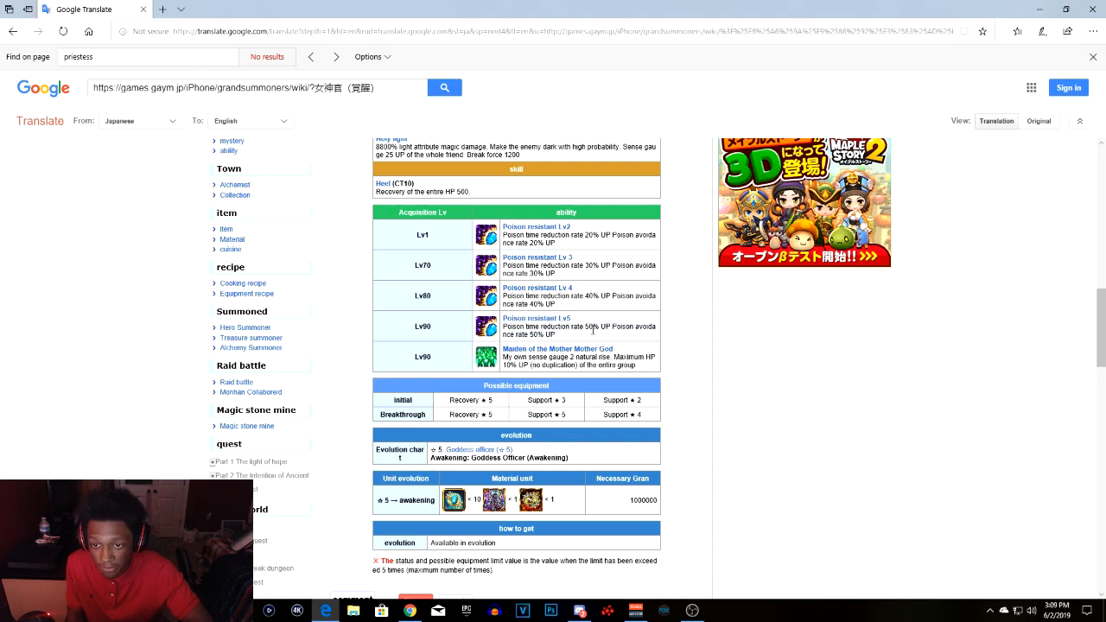
pyautogui.moveTo(463, 363)
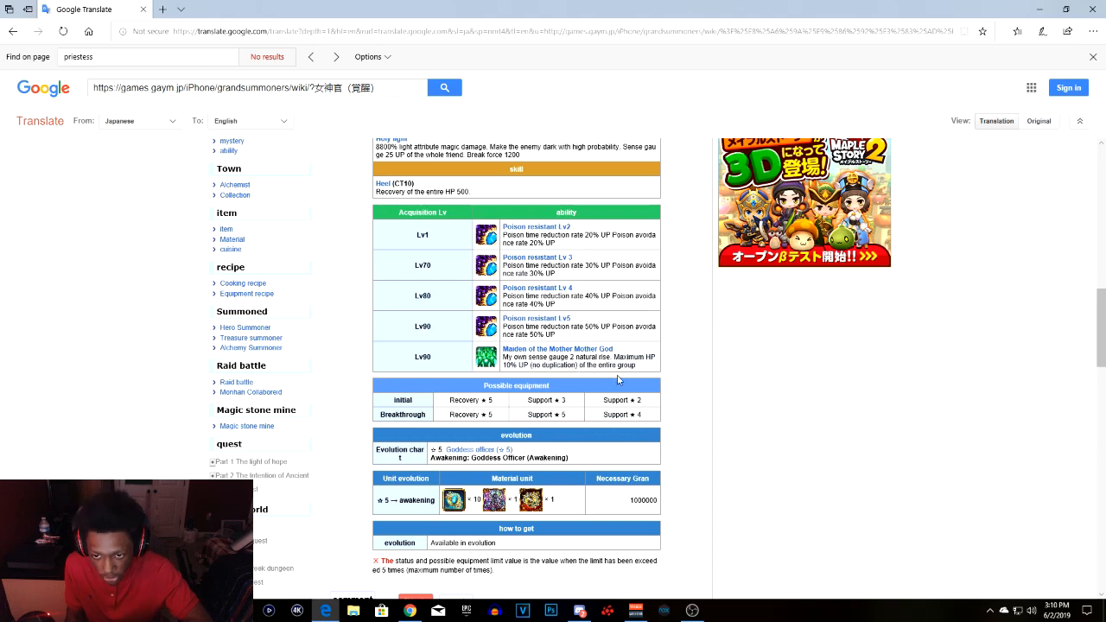
pyautogui.moveTo(674, 376)
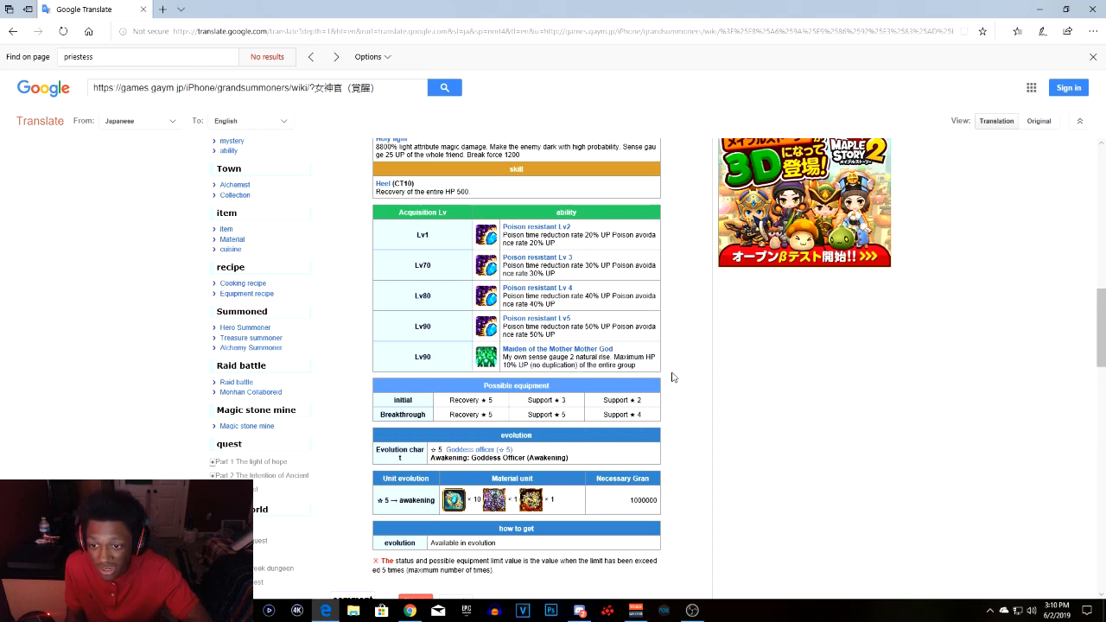
pyautogui.moveTo(643, 382)
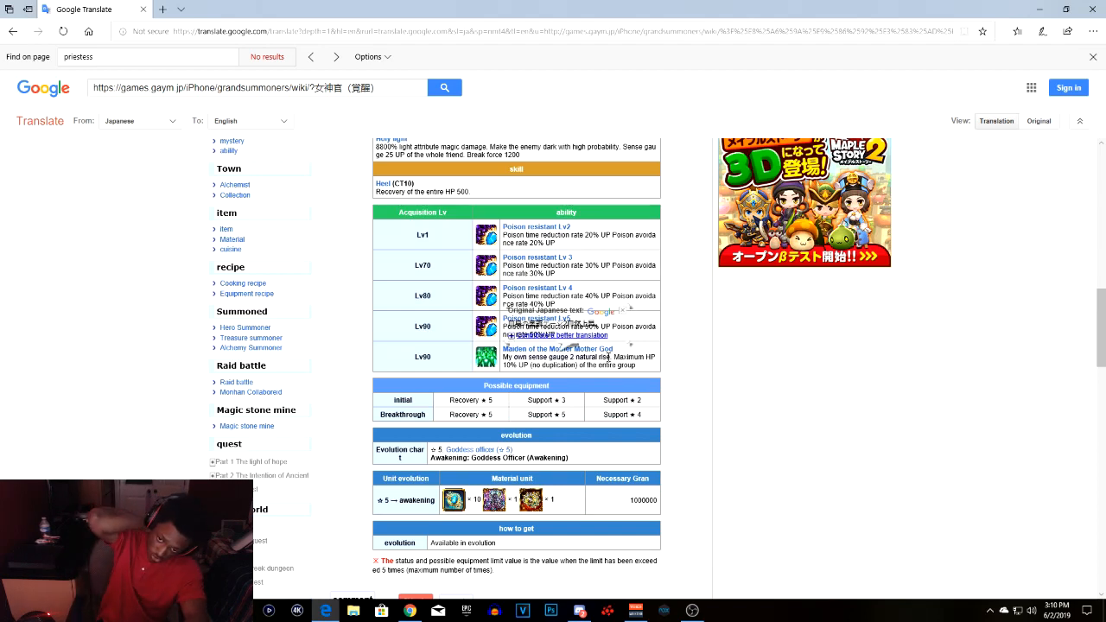
pyautogui.scroll(-3)
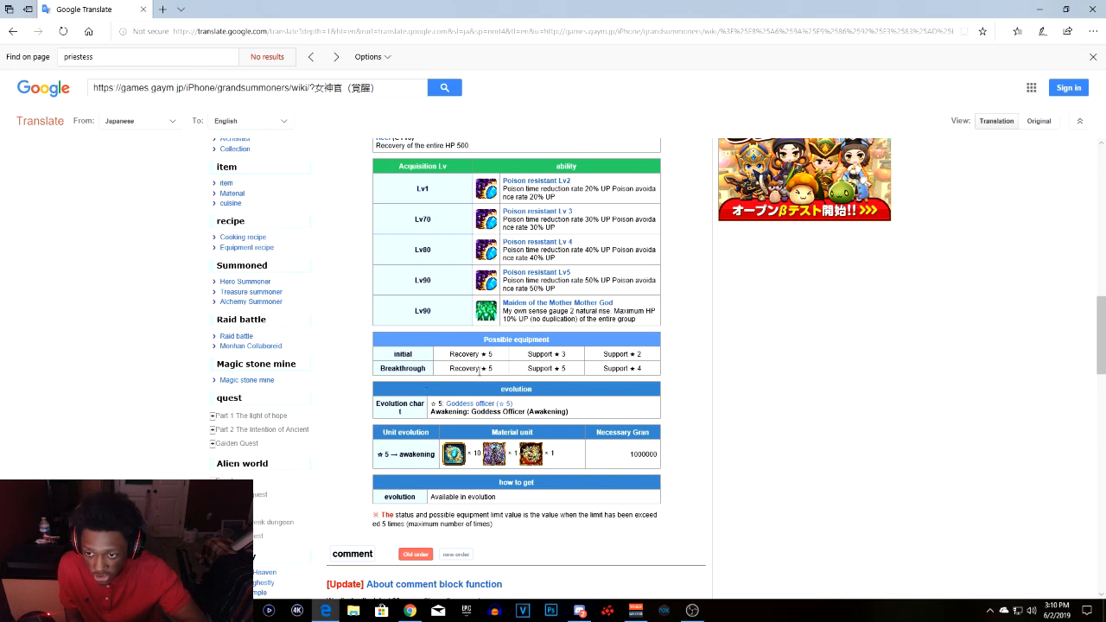
pyautogui.moveTo(551, 389)
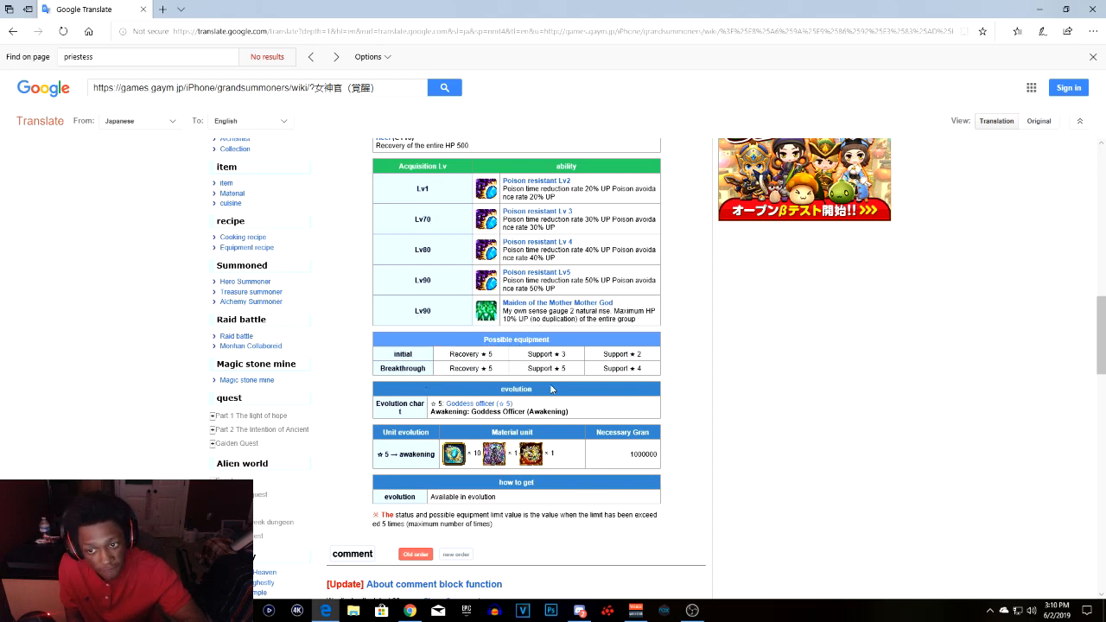
pyautogui.moveTo(598, 388)
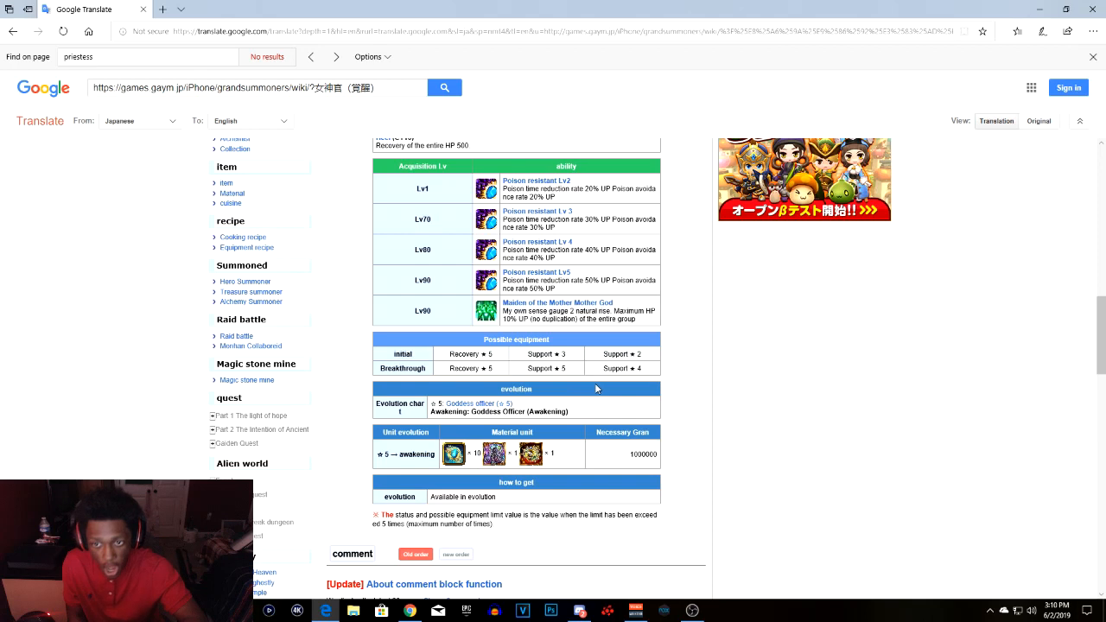
pyautogui.moveTo(639, 335)
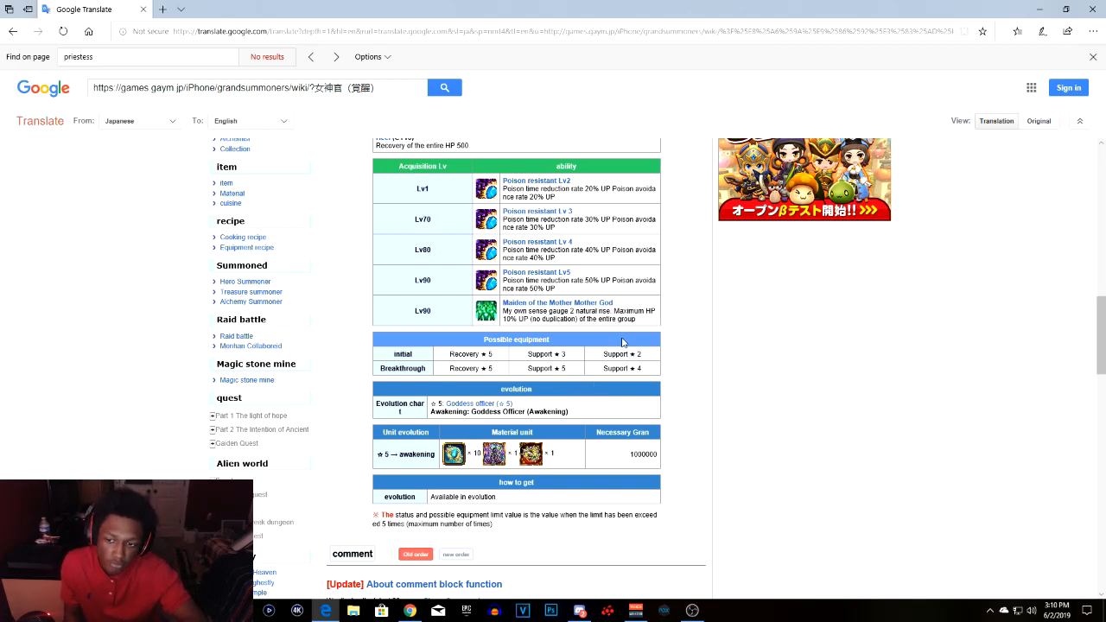
pyautogui.moveTo(587, 375)
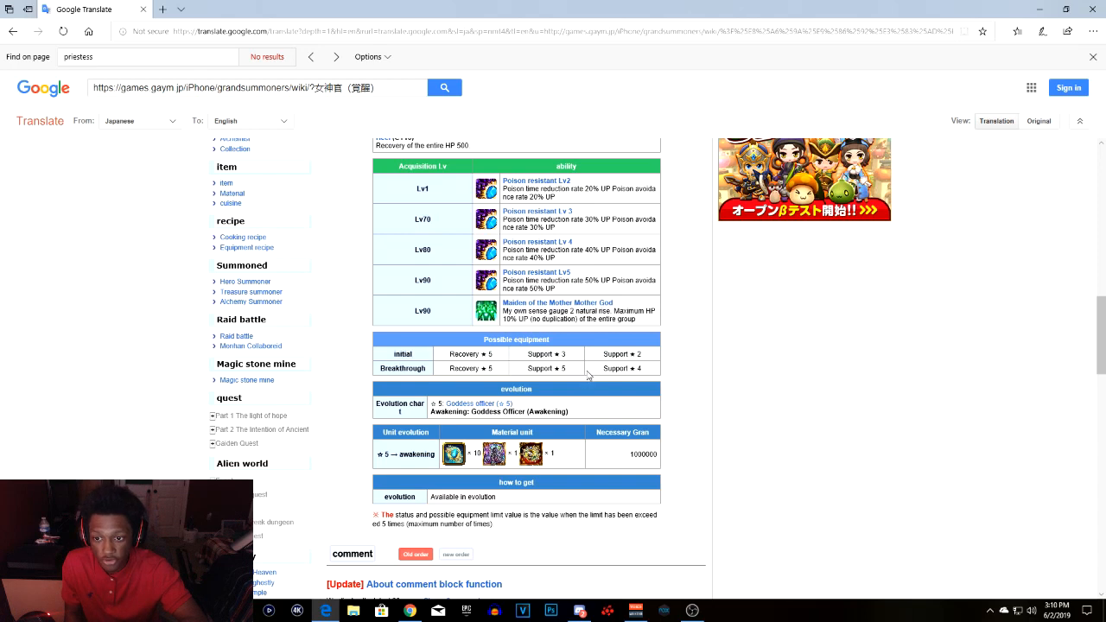
pyautogui.moveTo(515, 375)
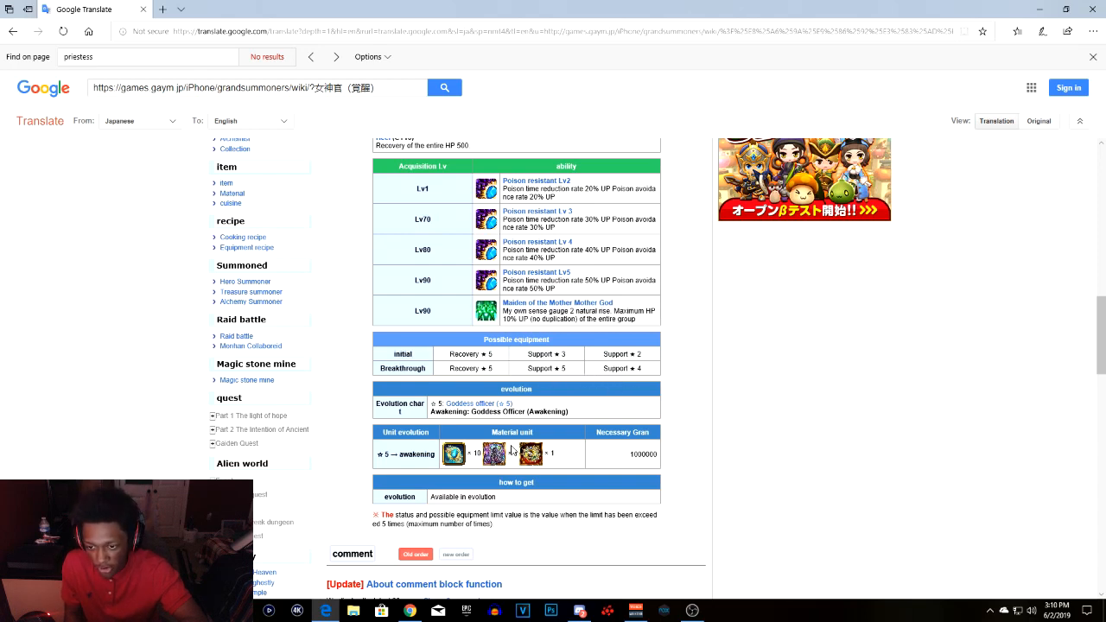
pyautogui.moveTo(531, 453)
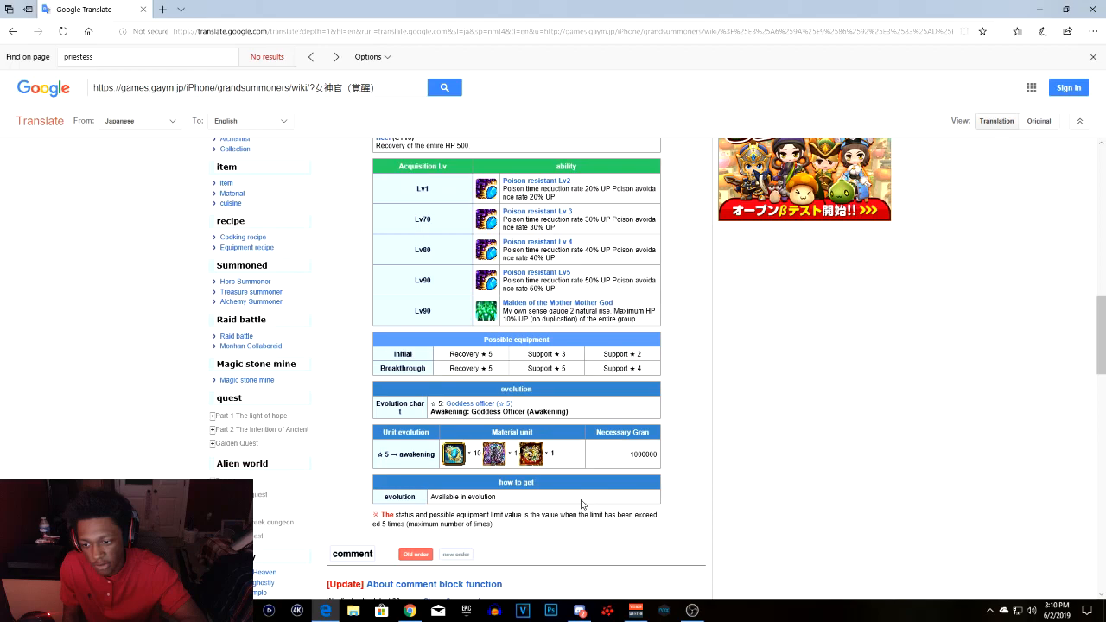
pyautogui.scroll(3)
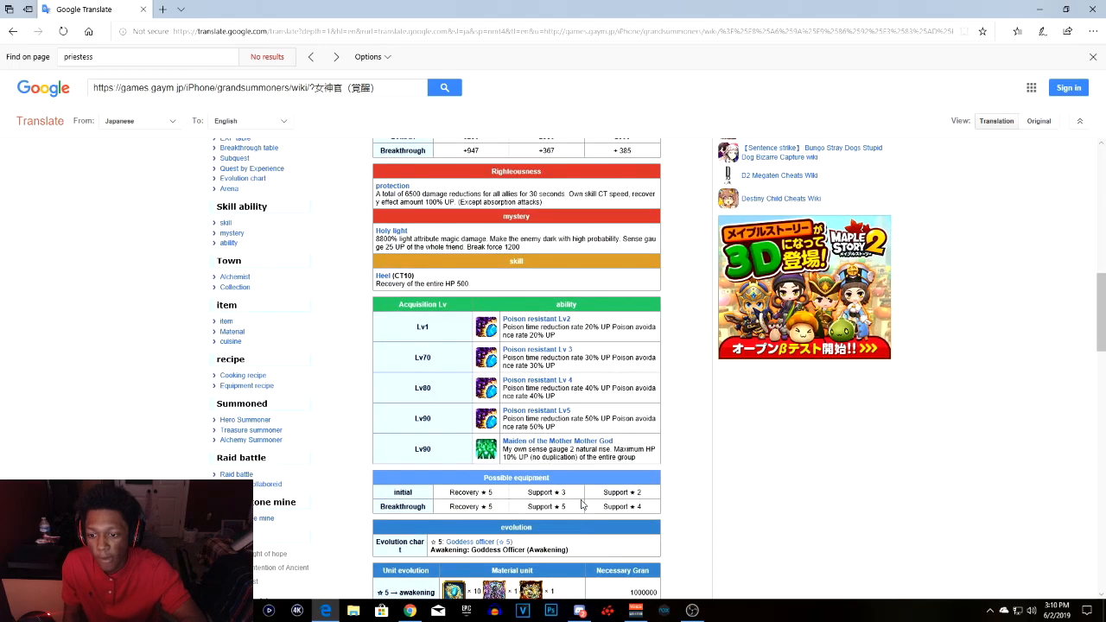